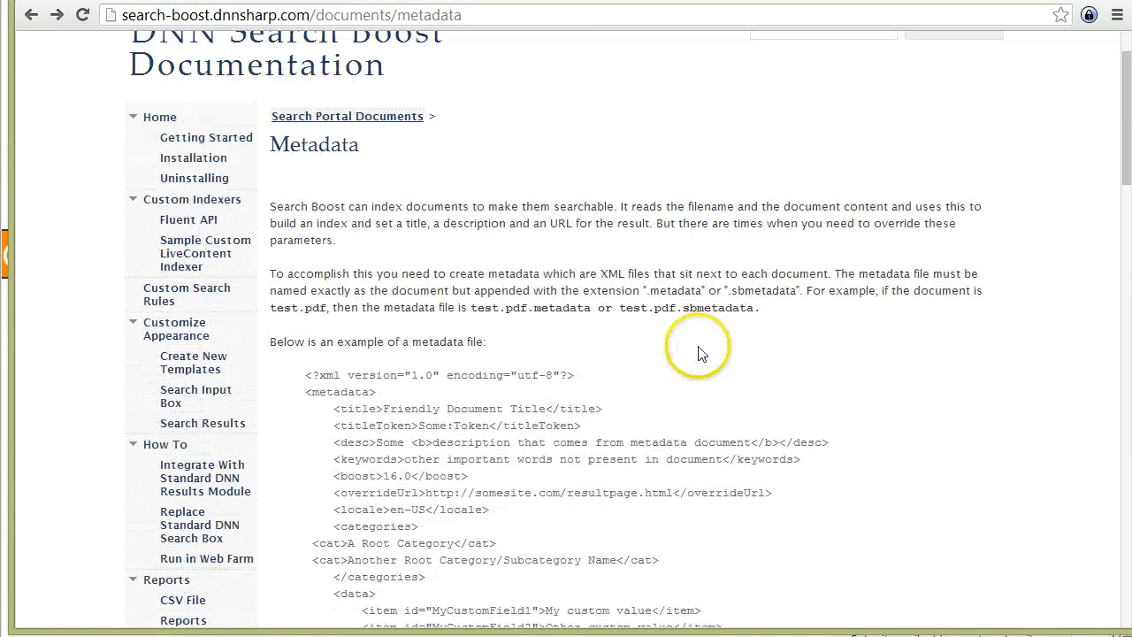
# Review the My Tokens example and highlight the Some:Token value in it.
pyautogui.scroll(3)
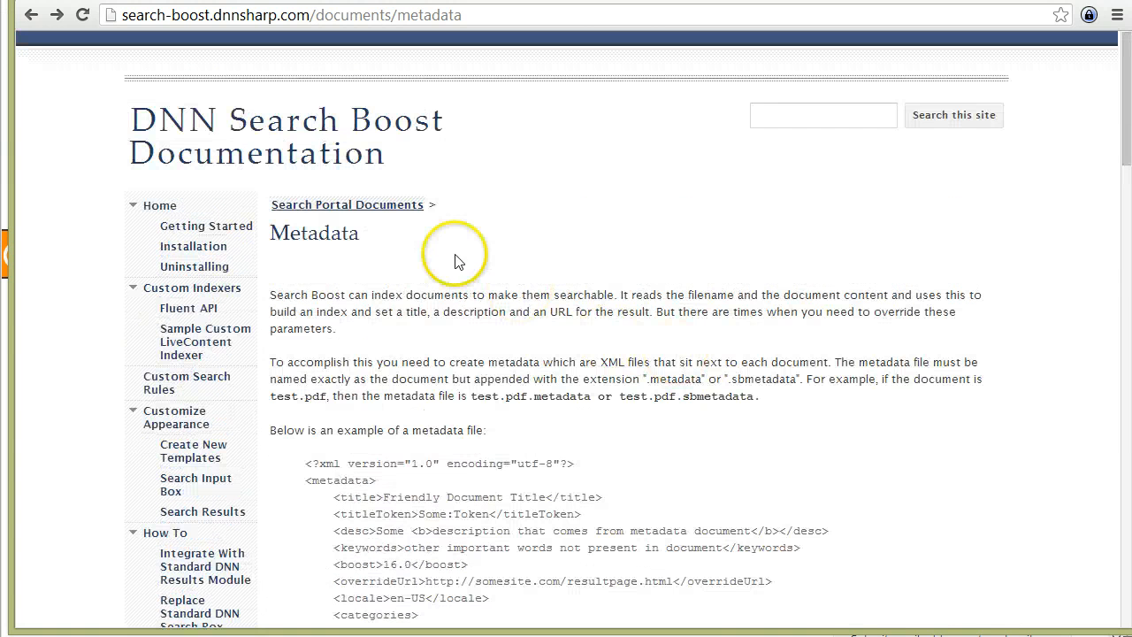
pyautogui.scroll(-3)
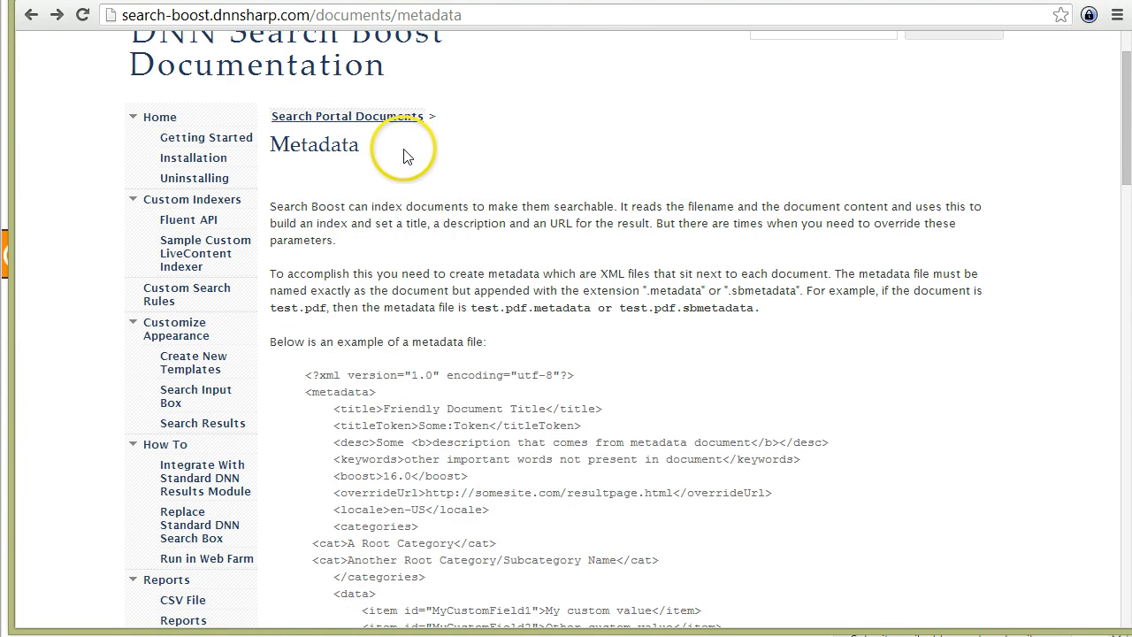
pyautogui.moveTo(310, 27)
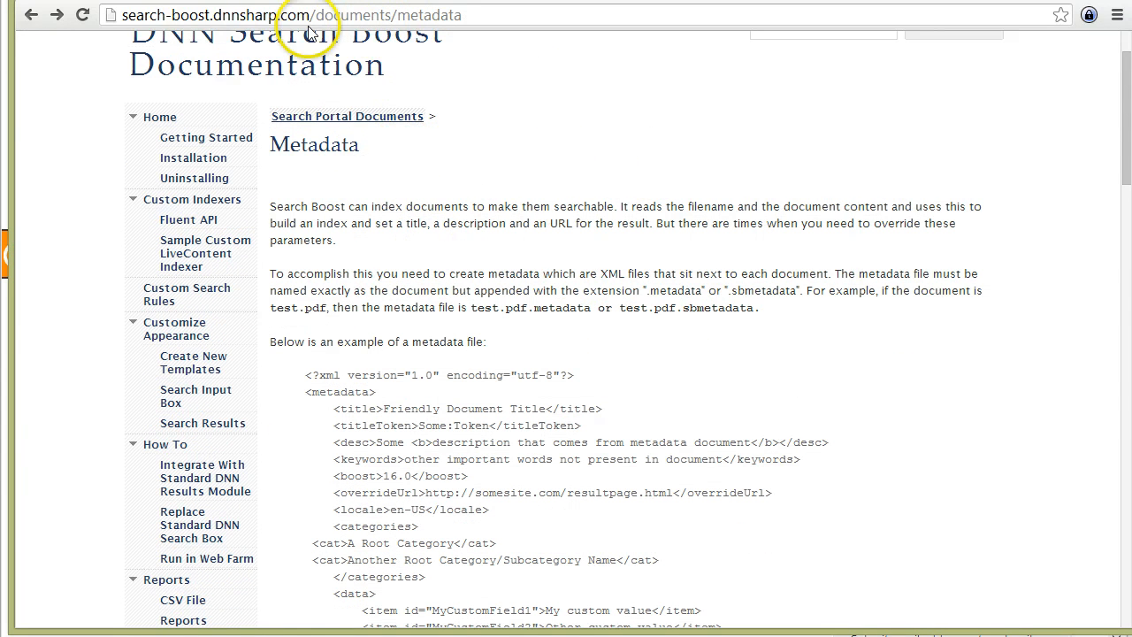
pyautogui.scroll(-3)
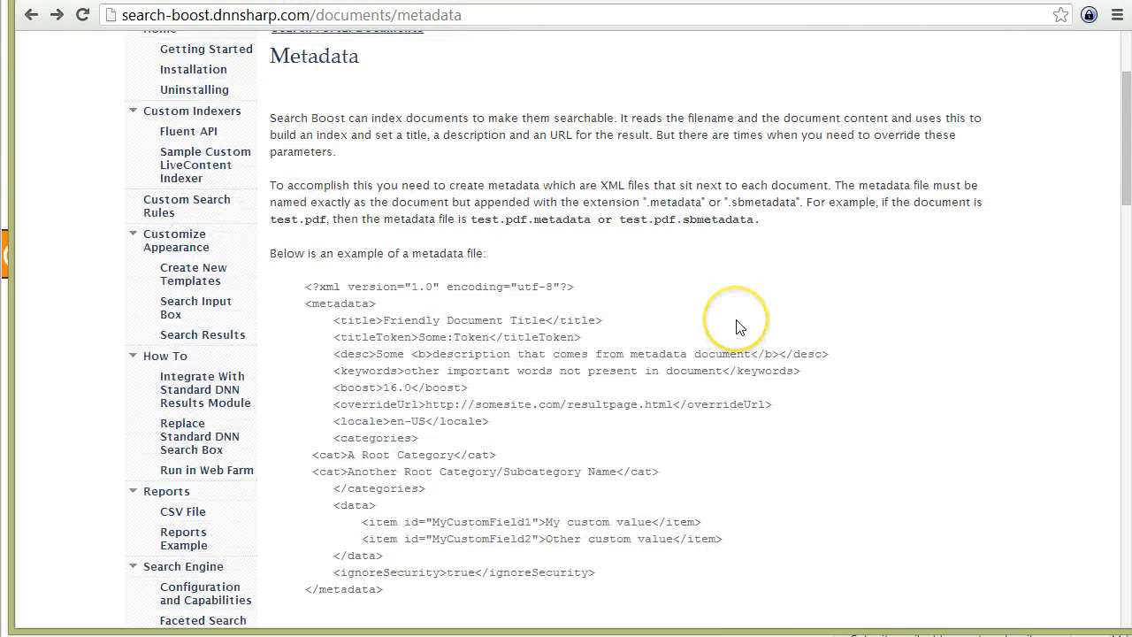
pyautogui.scroll(-3)
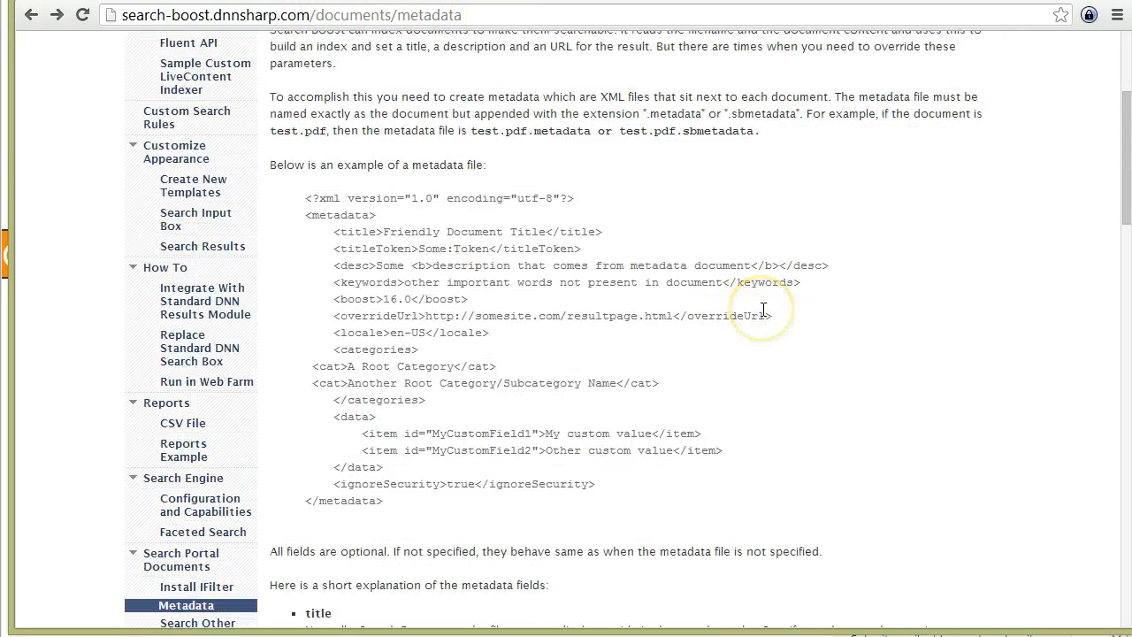
pyautogui.moveTo(959, 277)
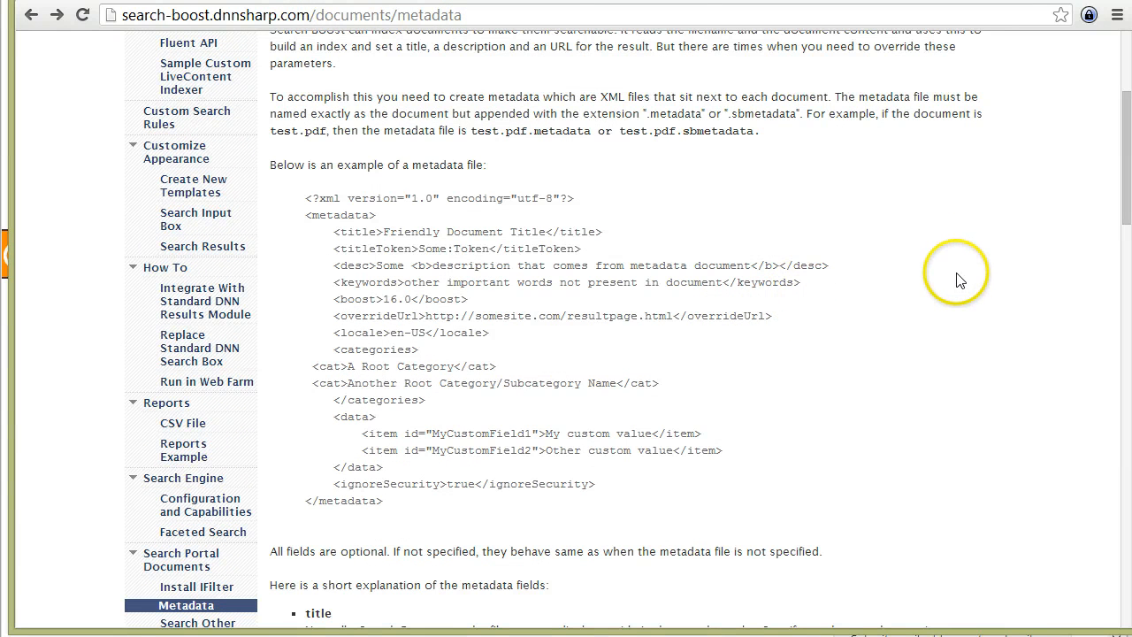
pyautogui.moveTo(930, 278)
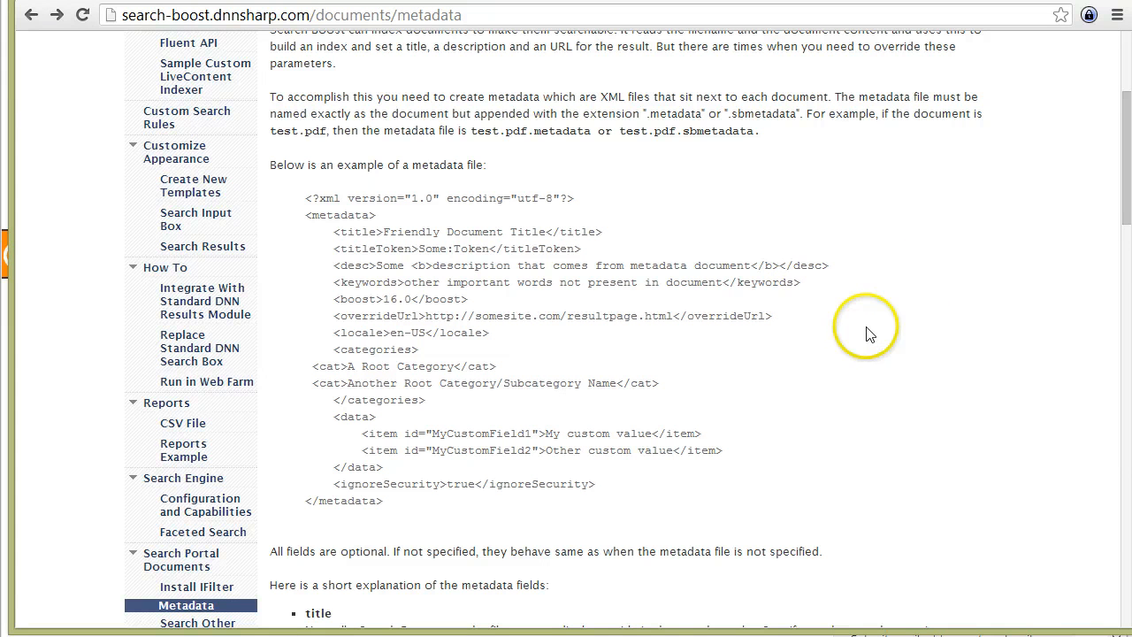
pyautogui.moveTo(870, 425)
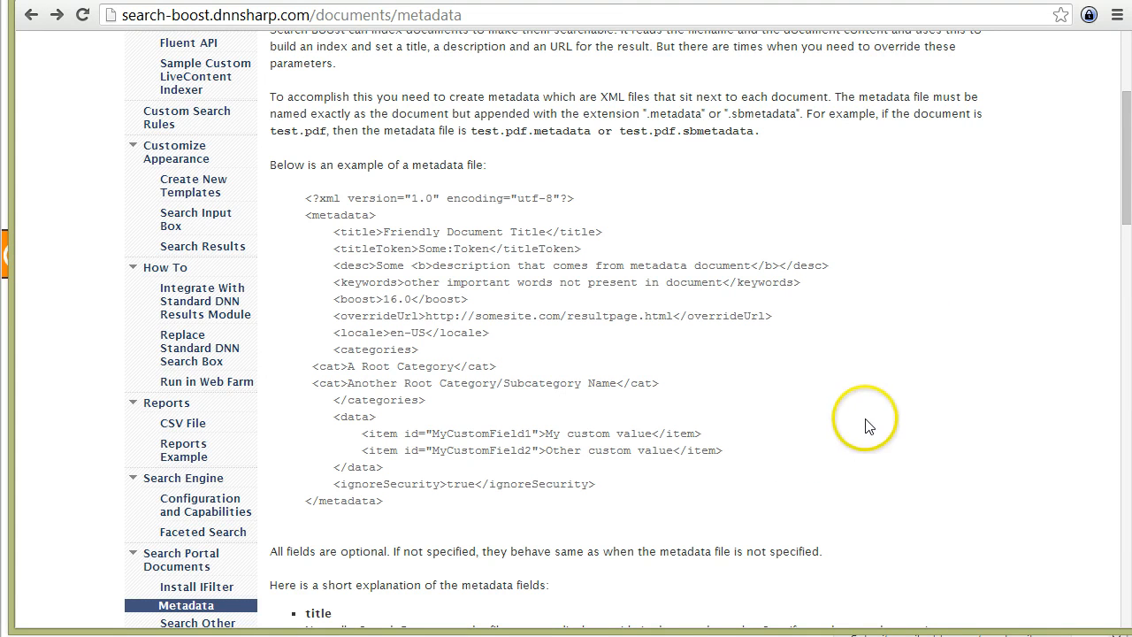
pyautogui.moveTo(775, 467)
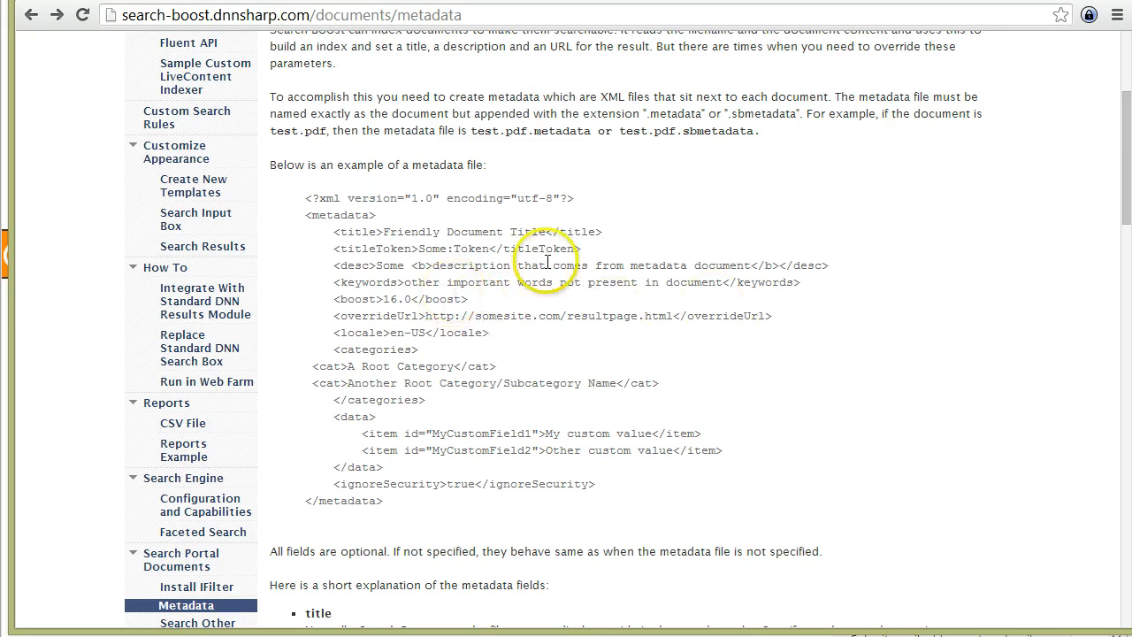
pyautogui.moveTo(729, 538)
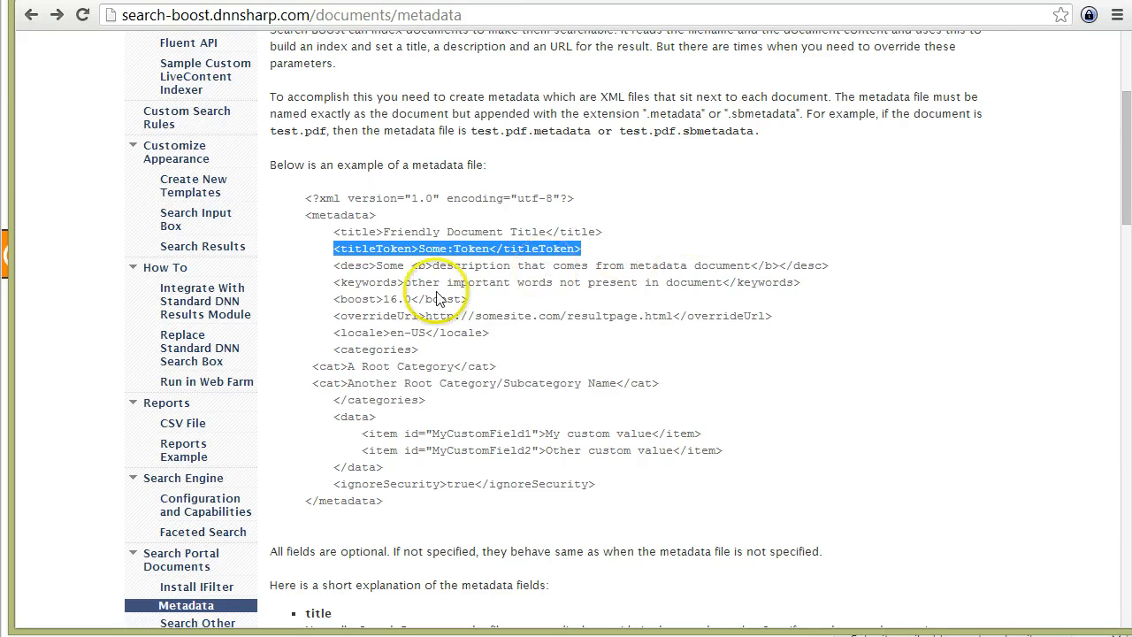
pyautogui.moveTo(527, 321)
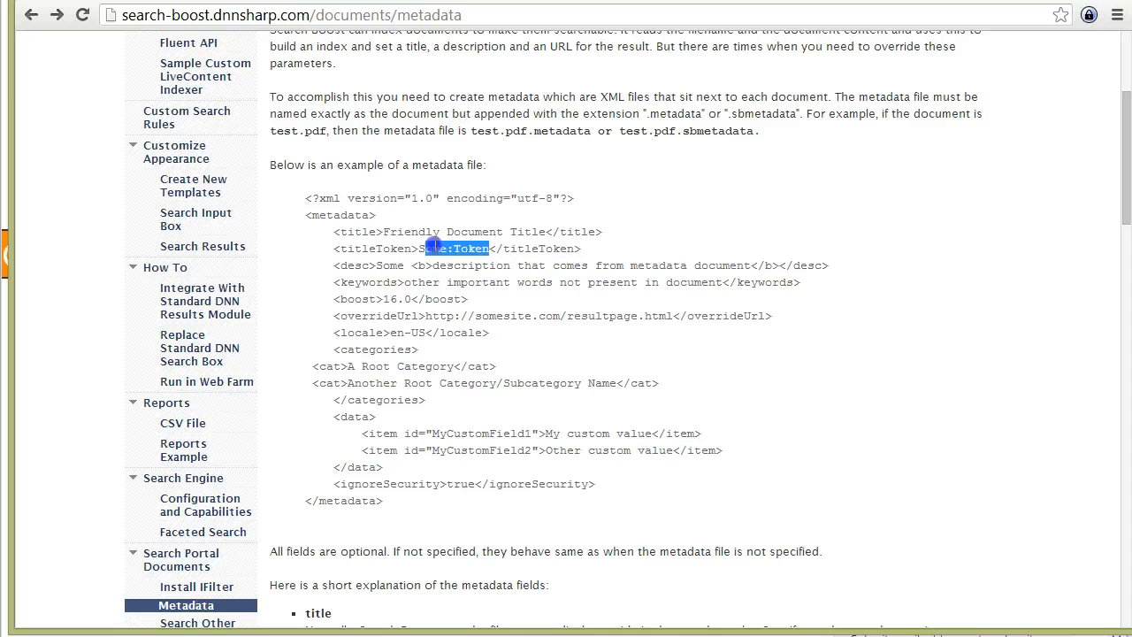
pyautogui.doubleClick(446, 247)
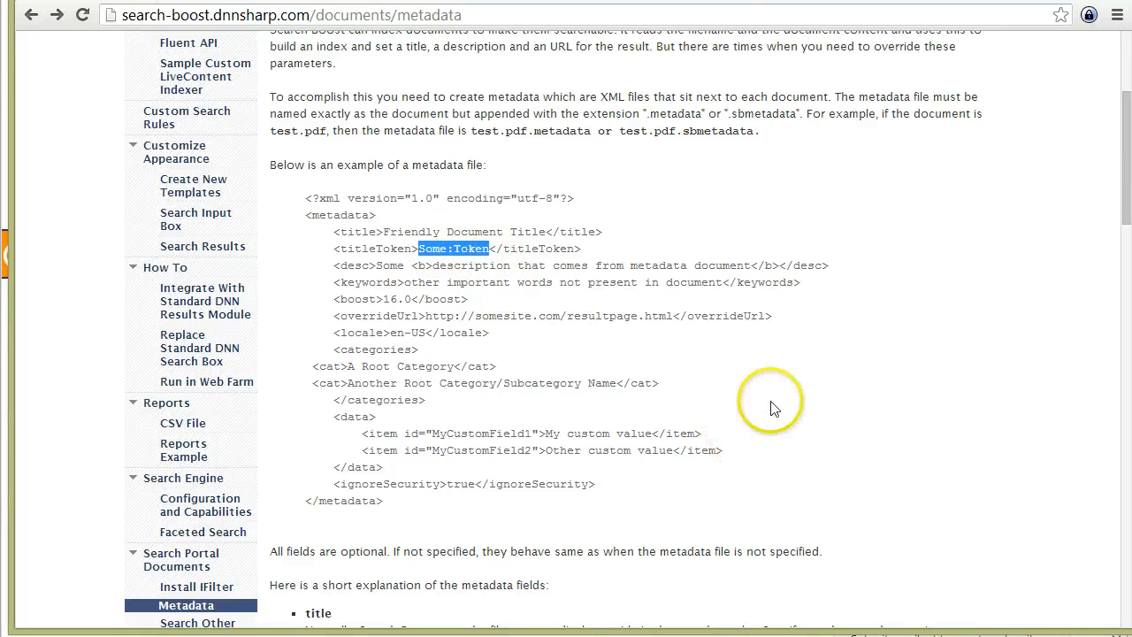
pyautogui.scroll(-3)
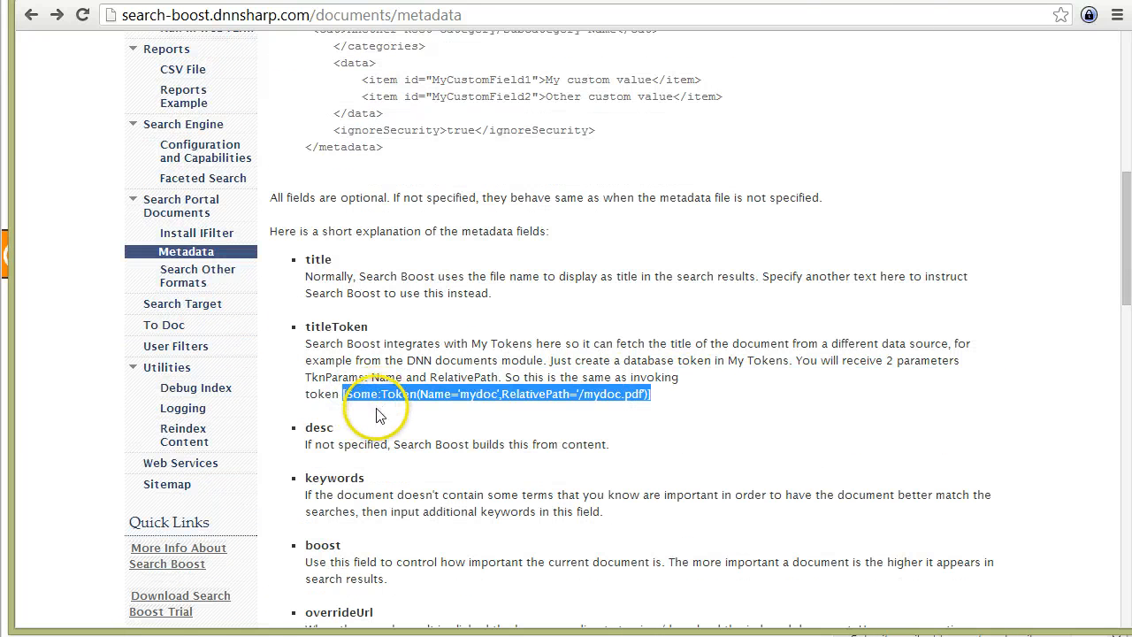
pyautogui.moveTo(393, 405)
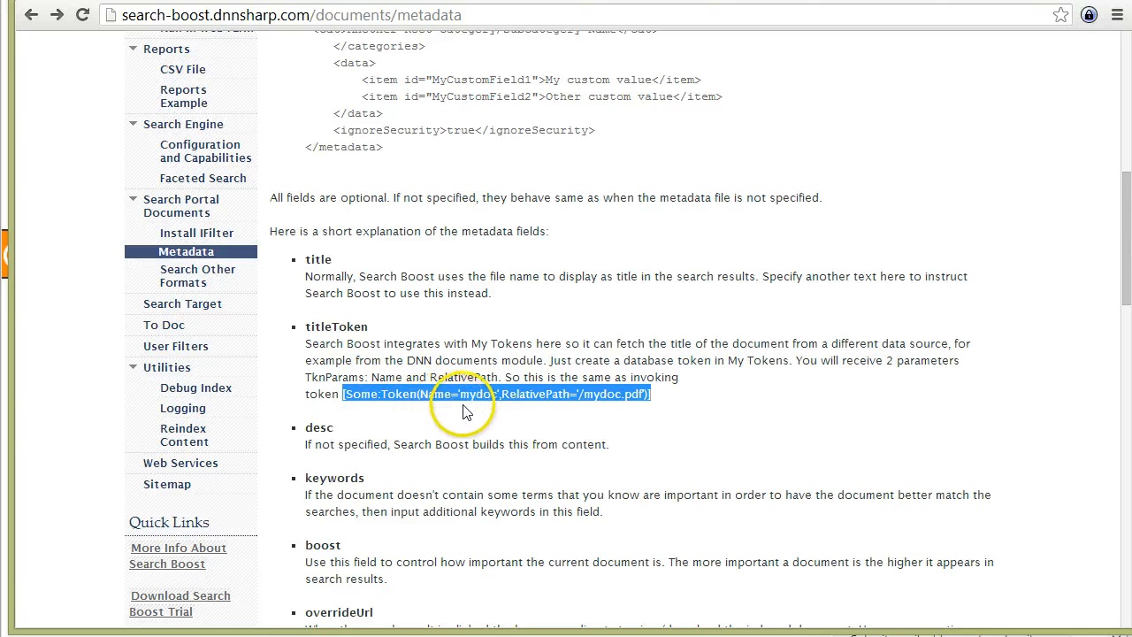
pyautogui.moveTo(491, 402)
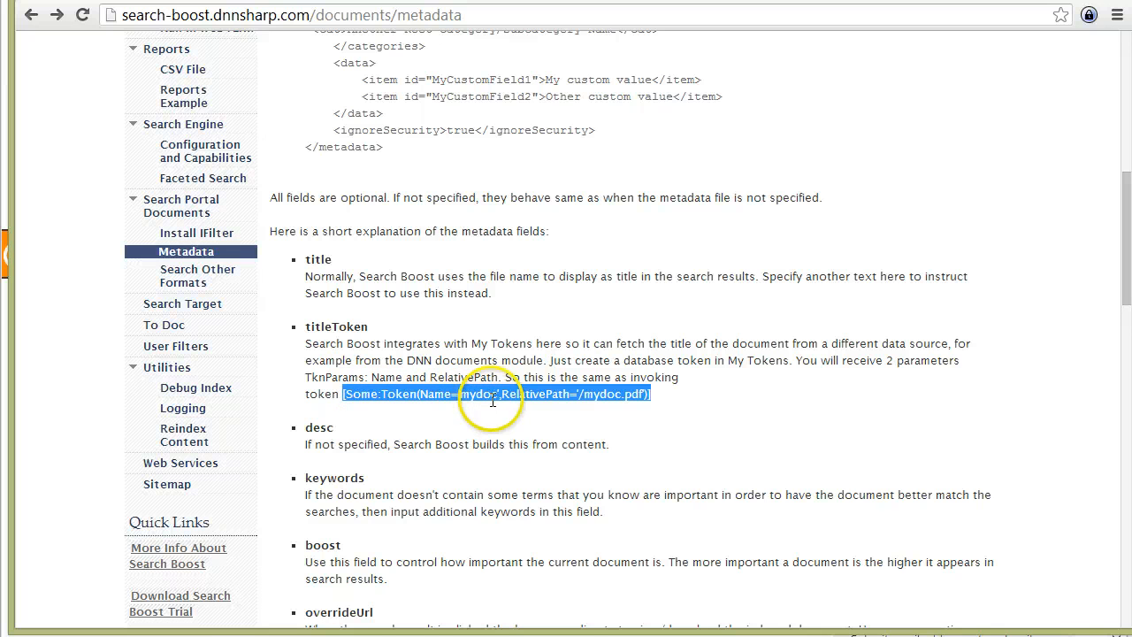
pyautogui.moveTo(616, 403)
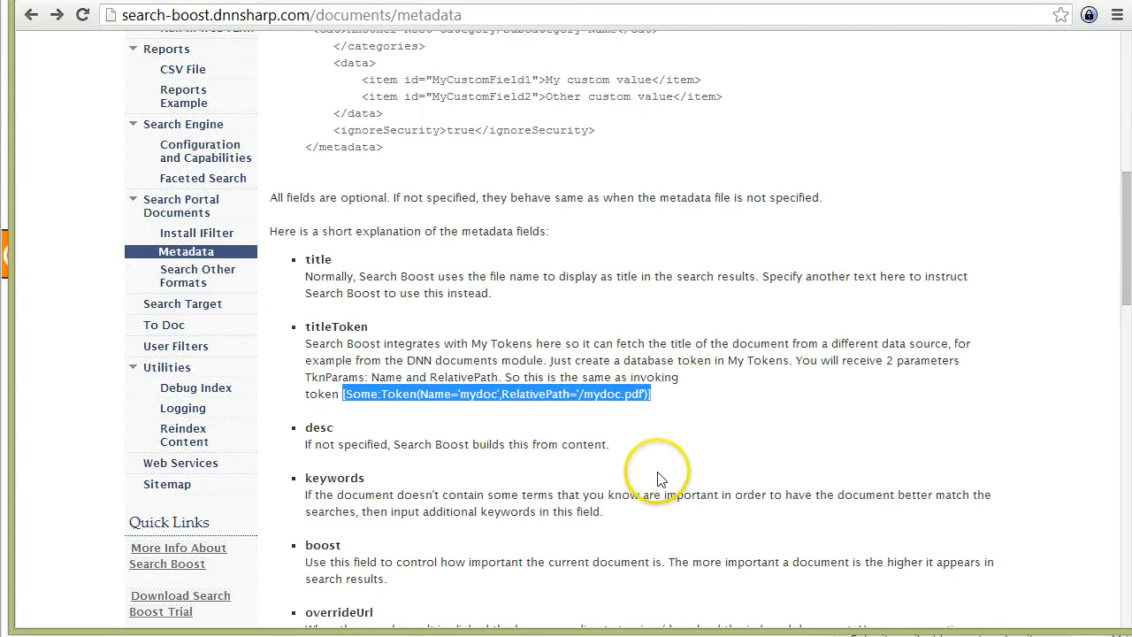
pyautogui.moveTo(257, 601)
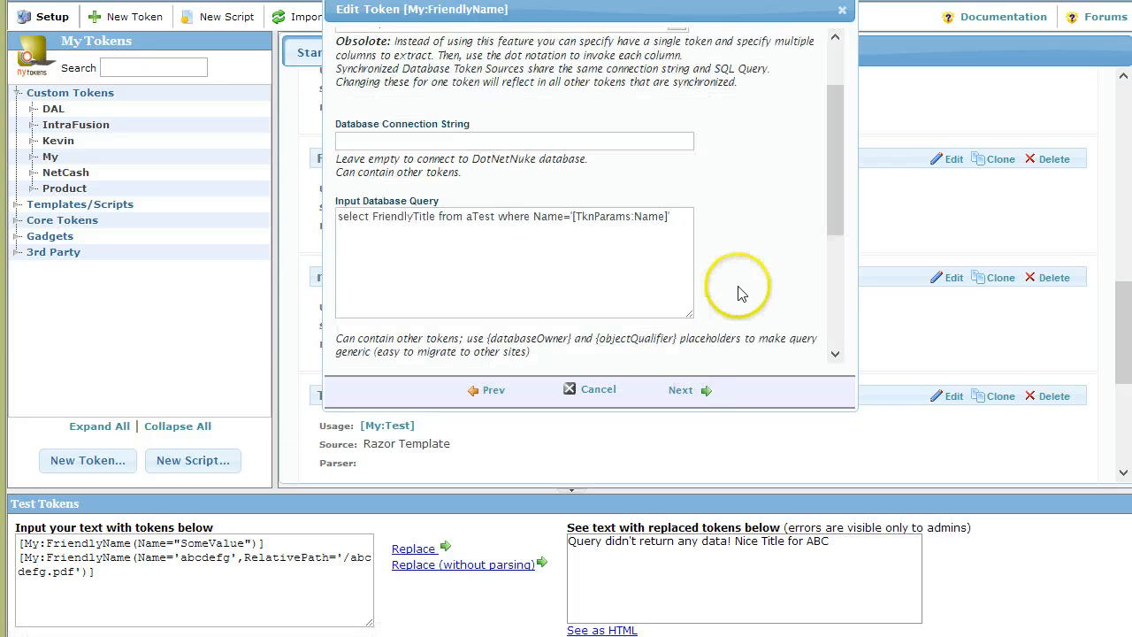
# Edit the My:FriendlyName token and scroll through its connection string, query and column fields.
pyautogui.scroll(-3)
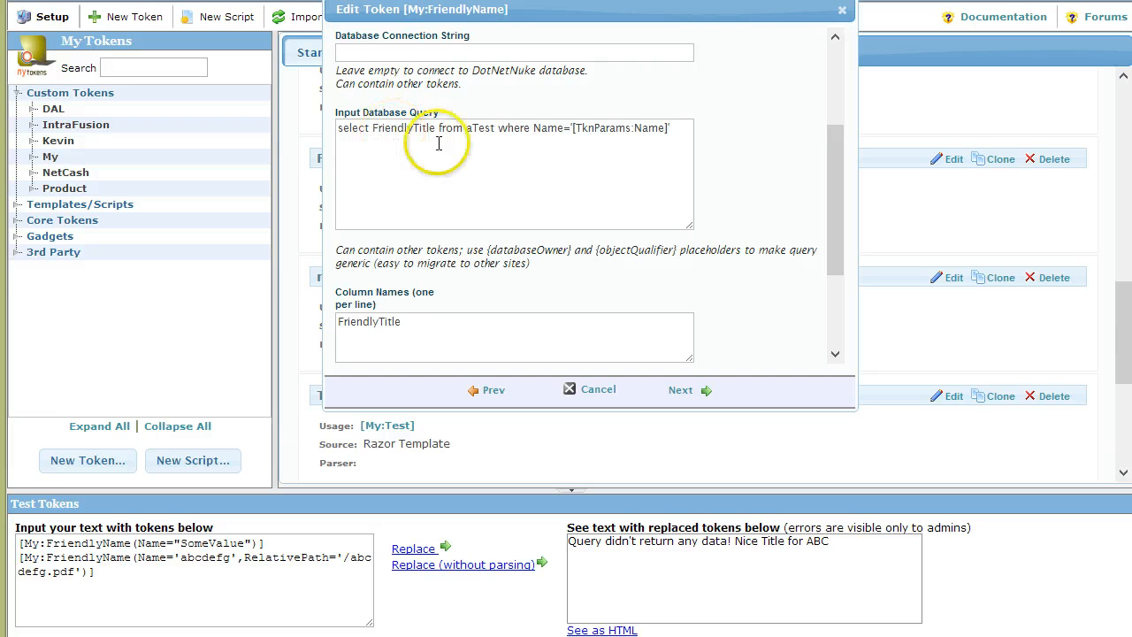
pyautogui.click(676, 127)
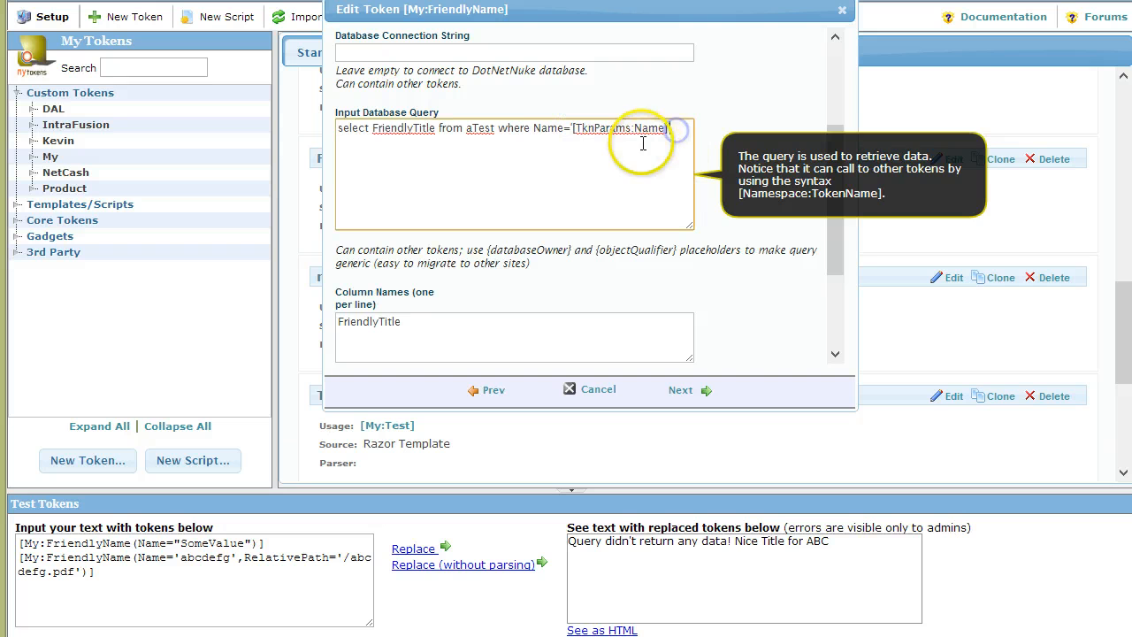
pyautogui.scroll(-3)
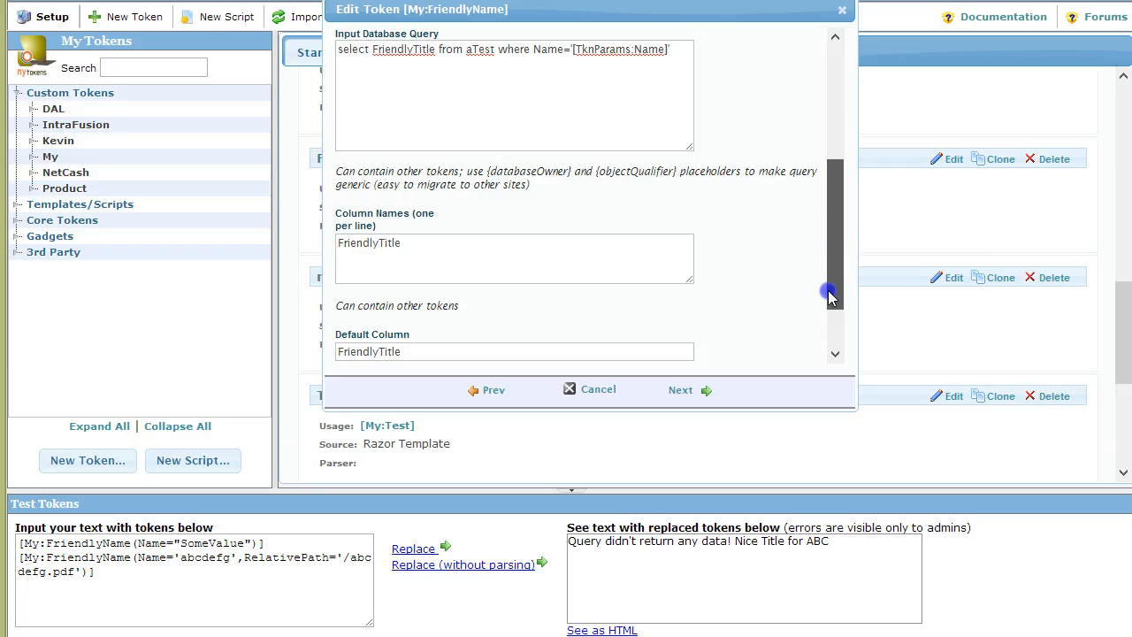
pyautogui.scroll(-3)
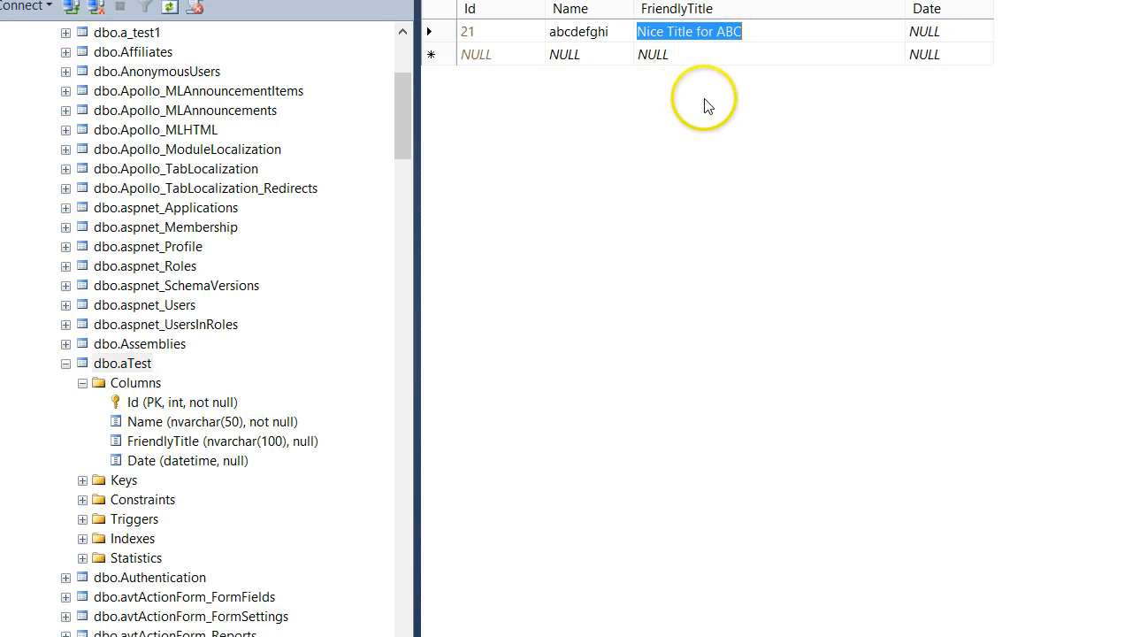
# Rename the aTest row's Name to mydoc123 in the Edit Rows grid.
pyautogui.click(567, 32)
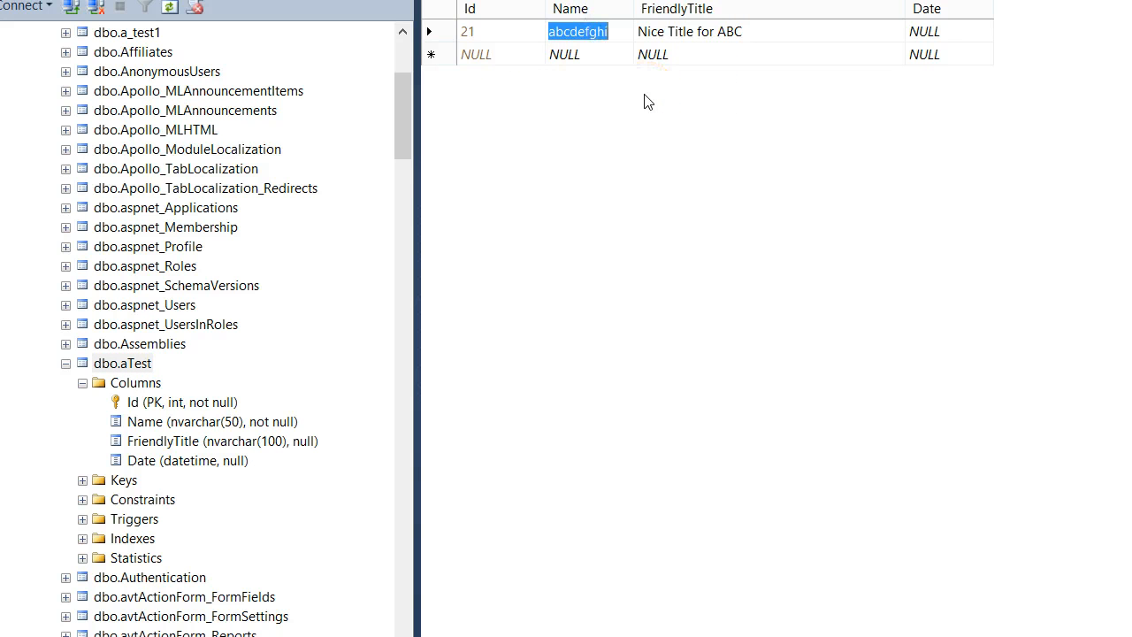
pyautogui.write('mydoc')
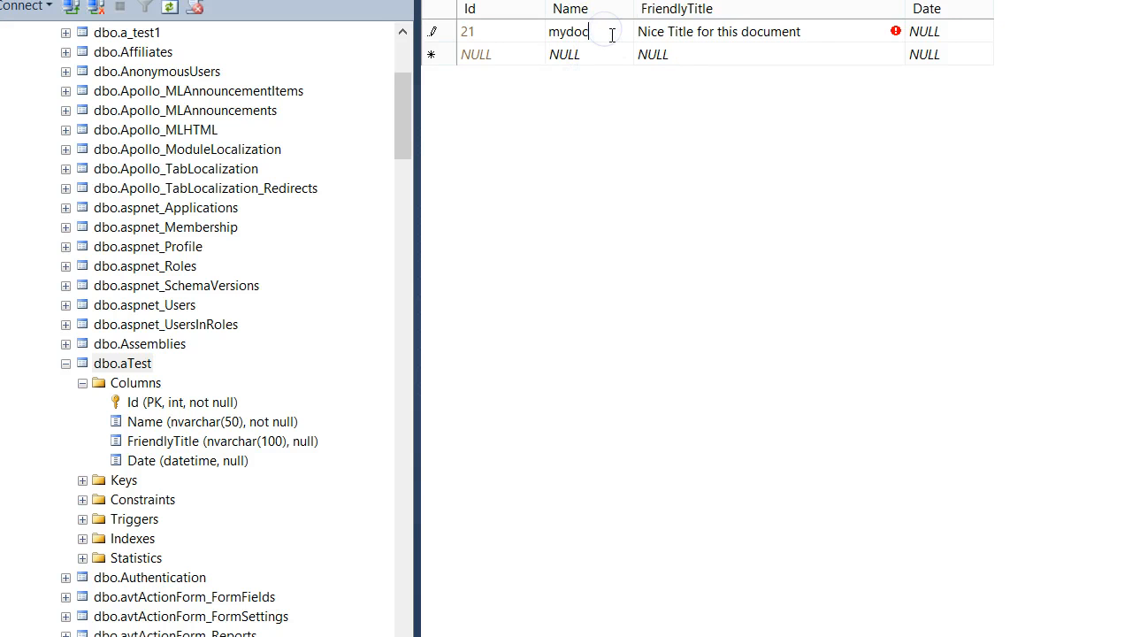
pyautogui.write('123')
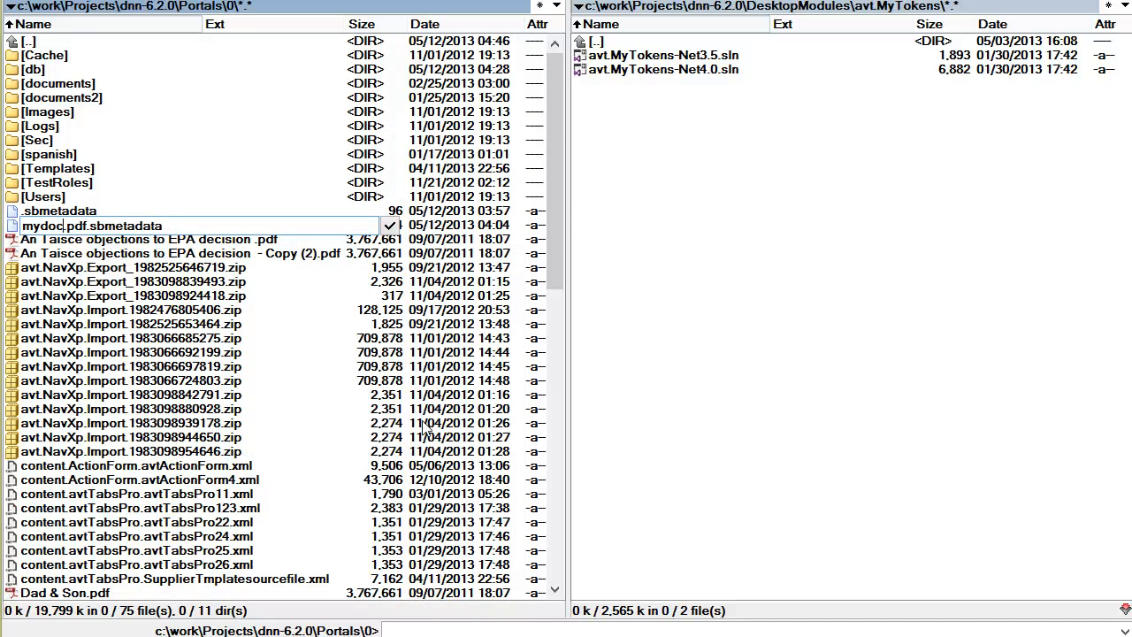
# Scroll the Portals\0 listing to the renamed mydoc12345.pdf.sbmetadata file.
pyautogui.scroll(-3)
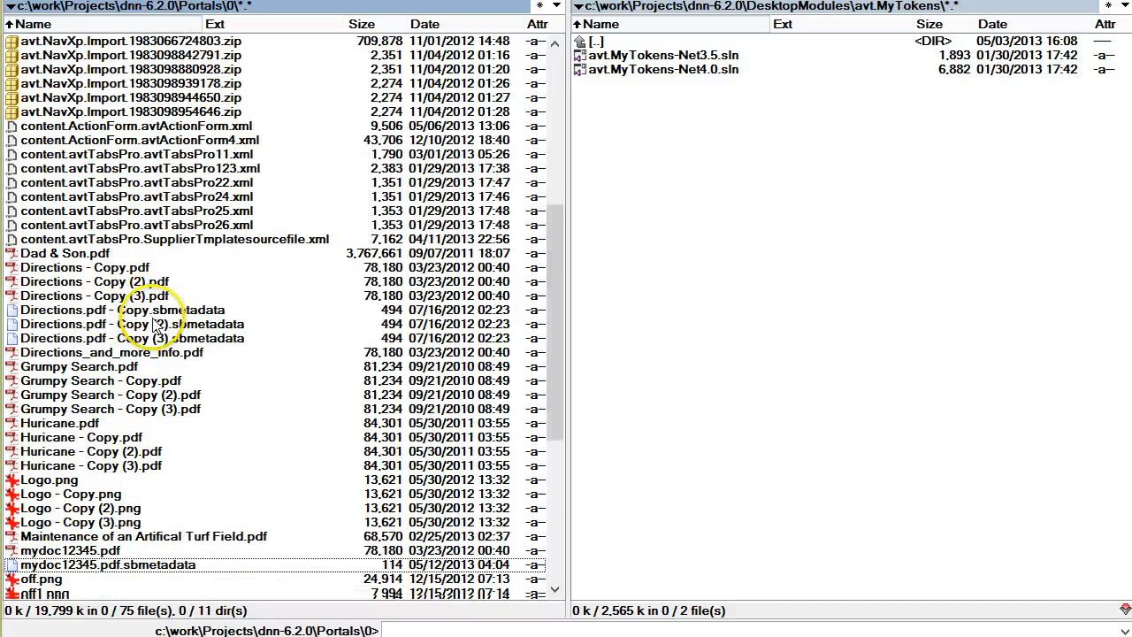
pyautogui.scroll(-3)
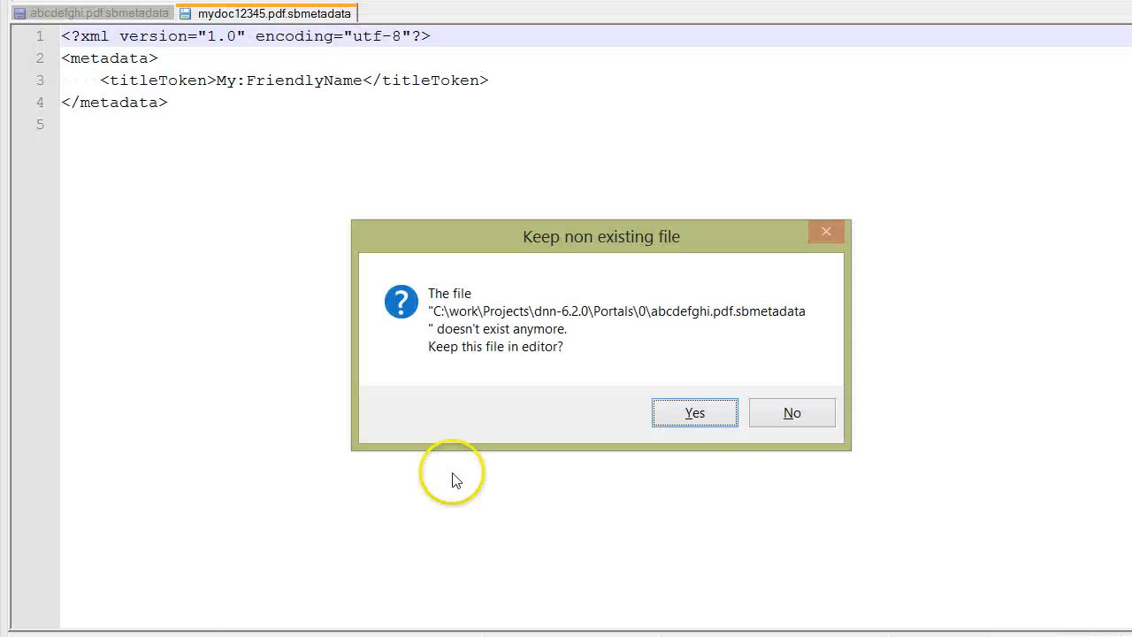
# Discard the missing abcdefghi file and highlight the titleToken tag in mydoc12345.pdf.sbmetadata.
pyautogui.click(793, 412)
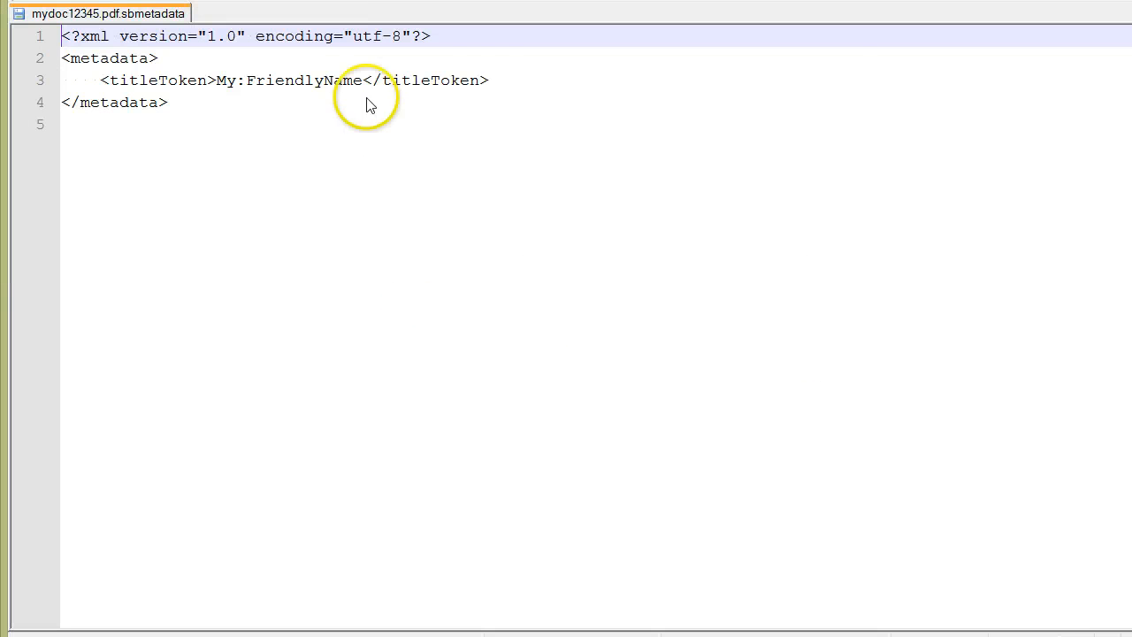
pyautogui.moveTo(474, 46)
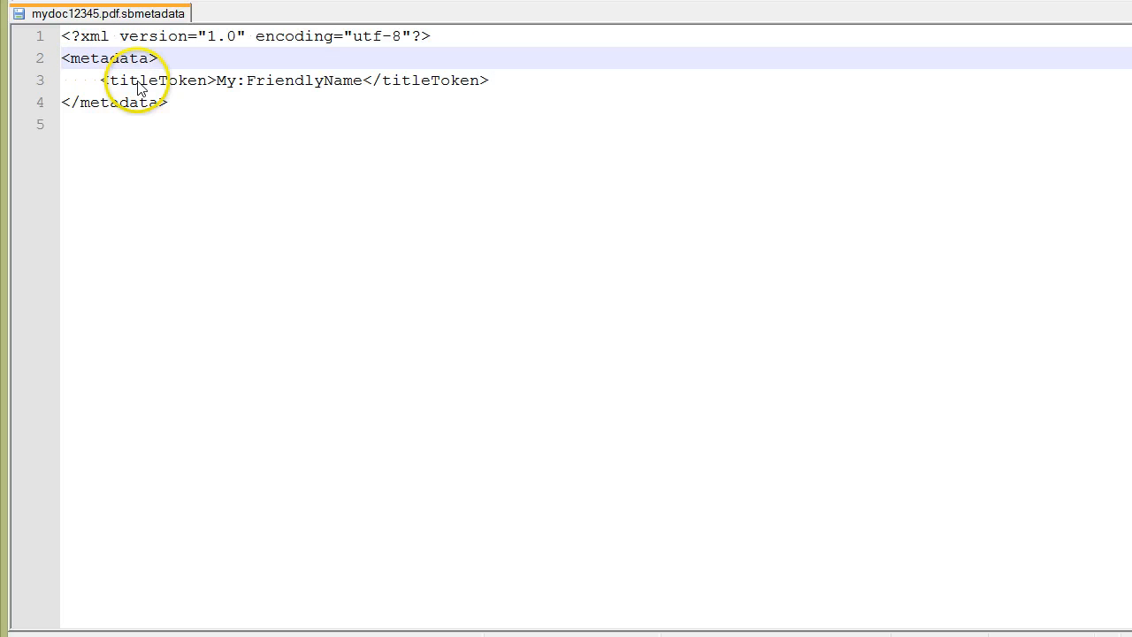
pyautogui.moveTo(155, 104)
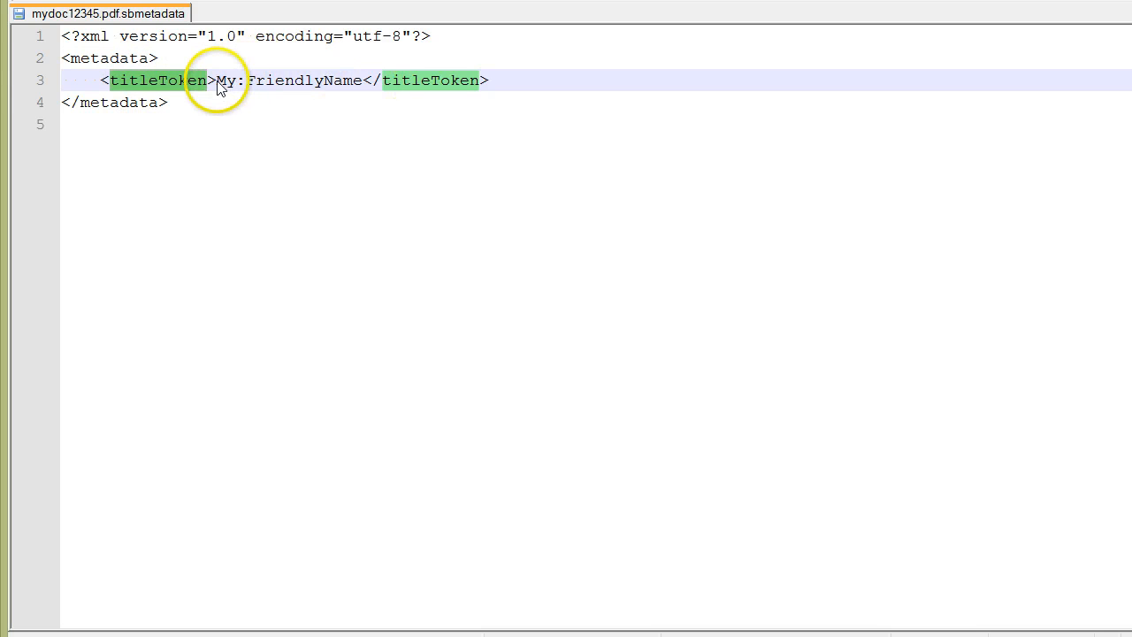
pyautogui.doubleClick(283, 81)
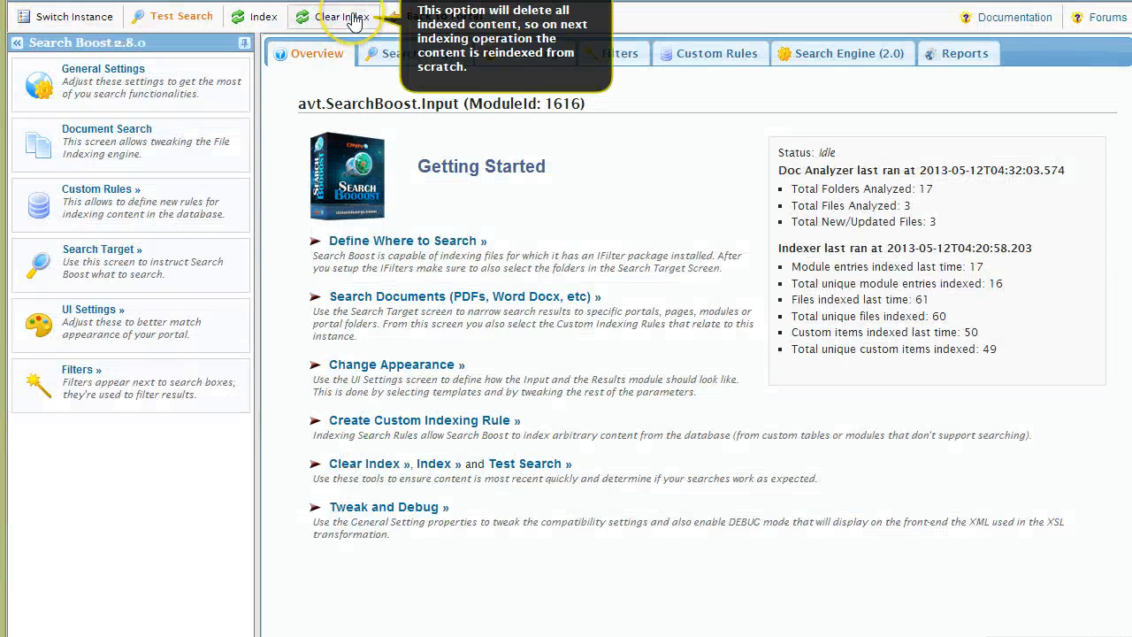
# Clear the Search Boost index and confirm reindexing all content now.
pyautogui.click(342, 16)
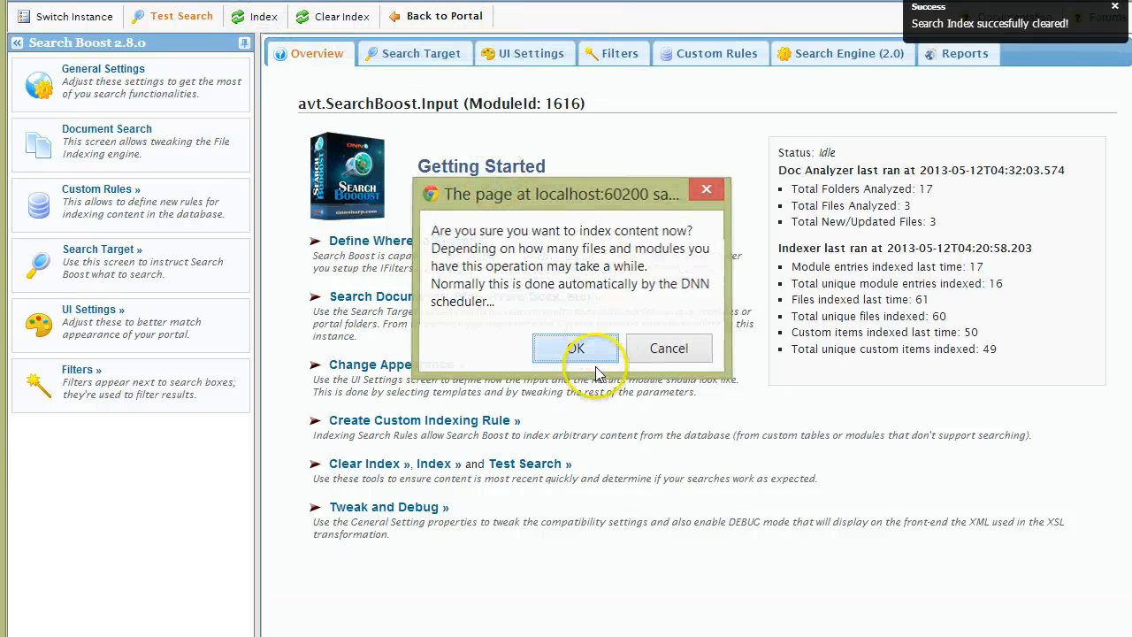
pyautogui.click(575, 347)
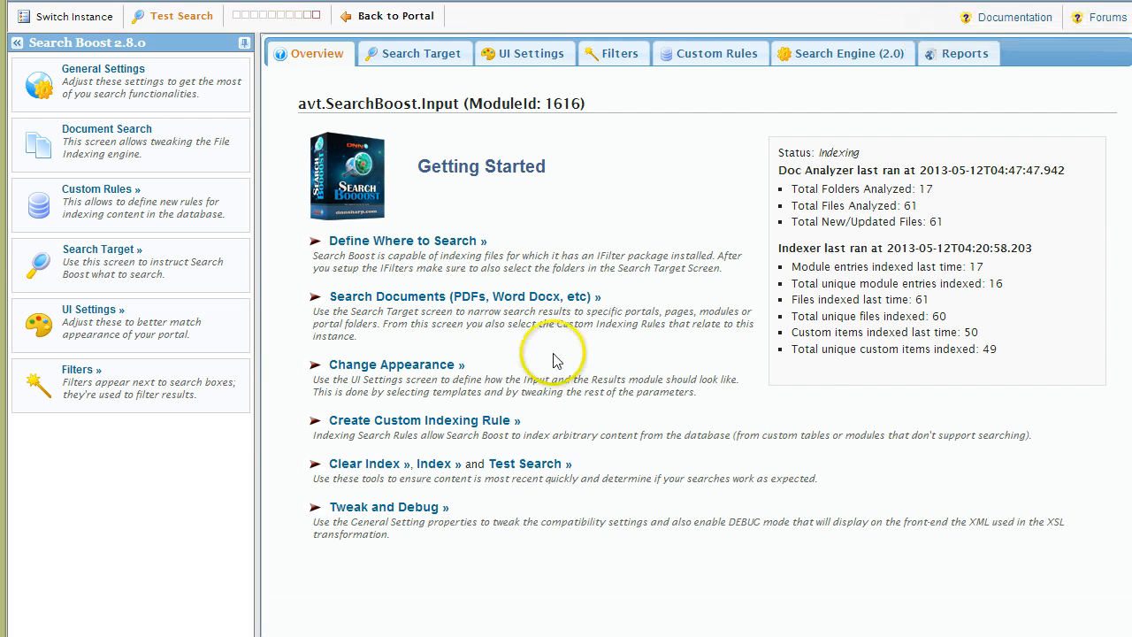
pyautogui.moveTo(598, 193)
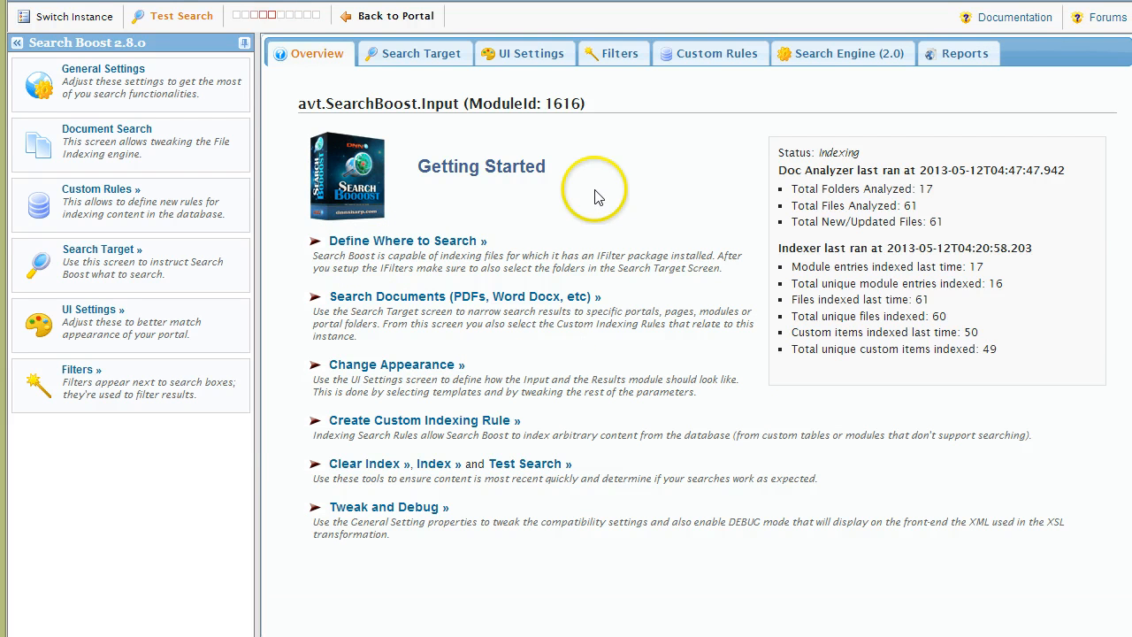
pyautogui.moveTo(124, 92)
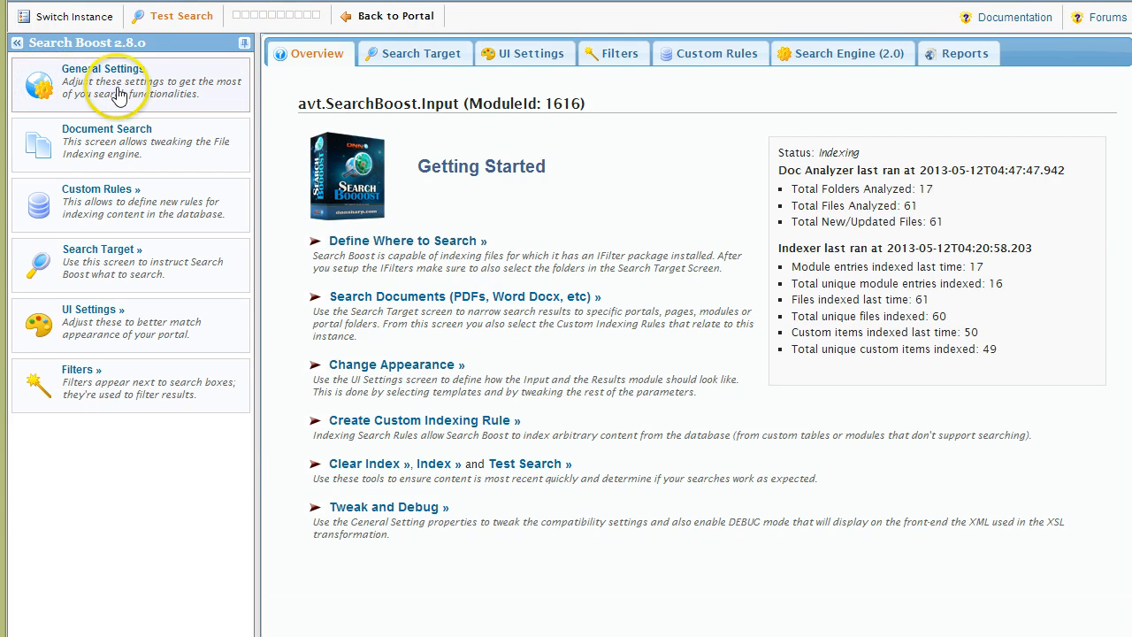
# Save the General Settings with Replace Tokens in Search Results enabled.
pyautogui.click(103, 69)
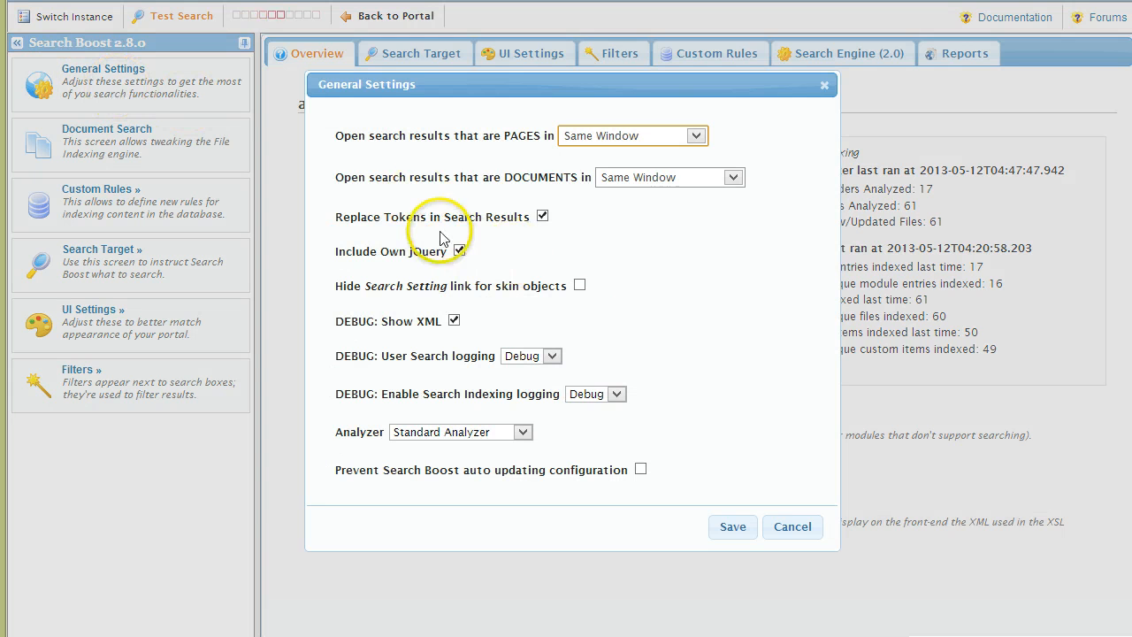
pyautogui.moveTo(541, 216)
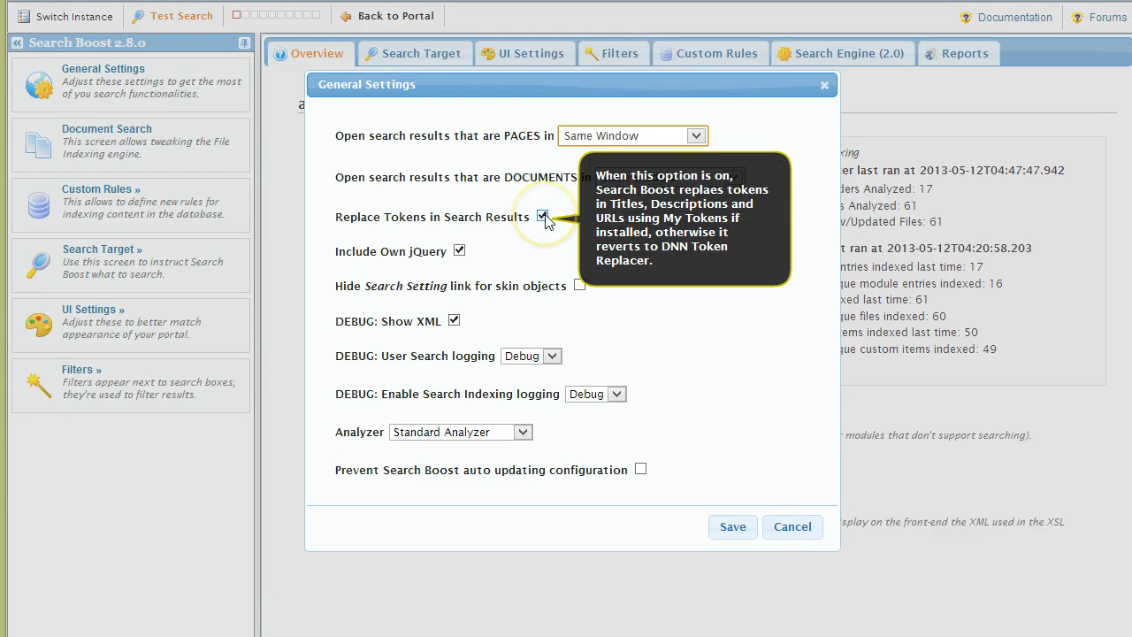
pyautogui.moveTo(478, 223)
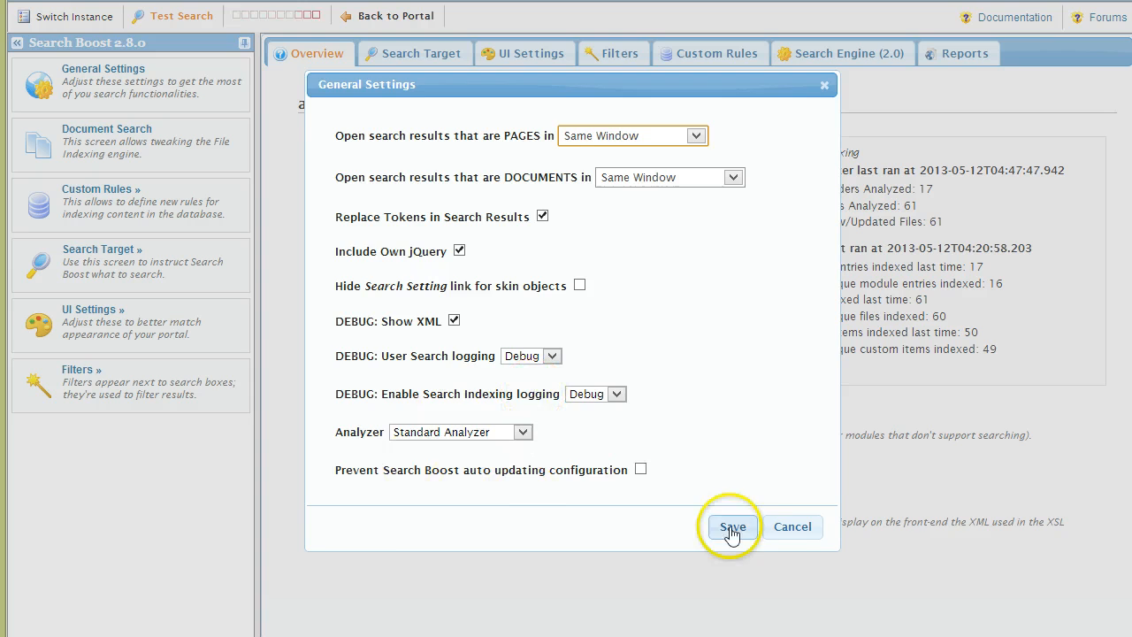
pyautogui.click(732, 527)
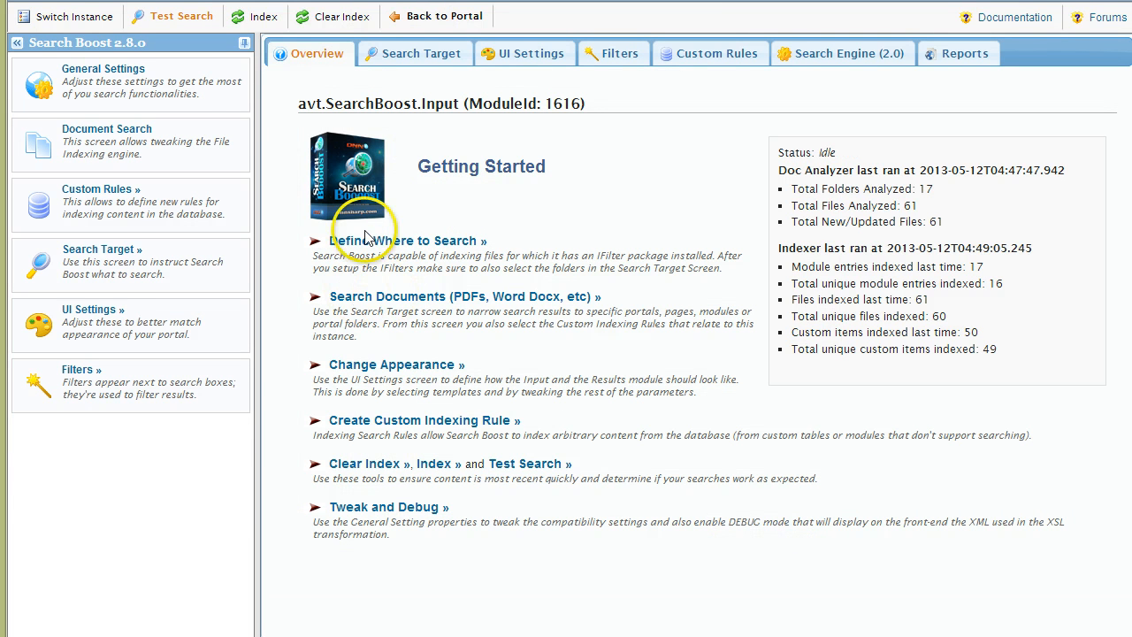
pyautogui.moveTo(432, 25)
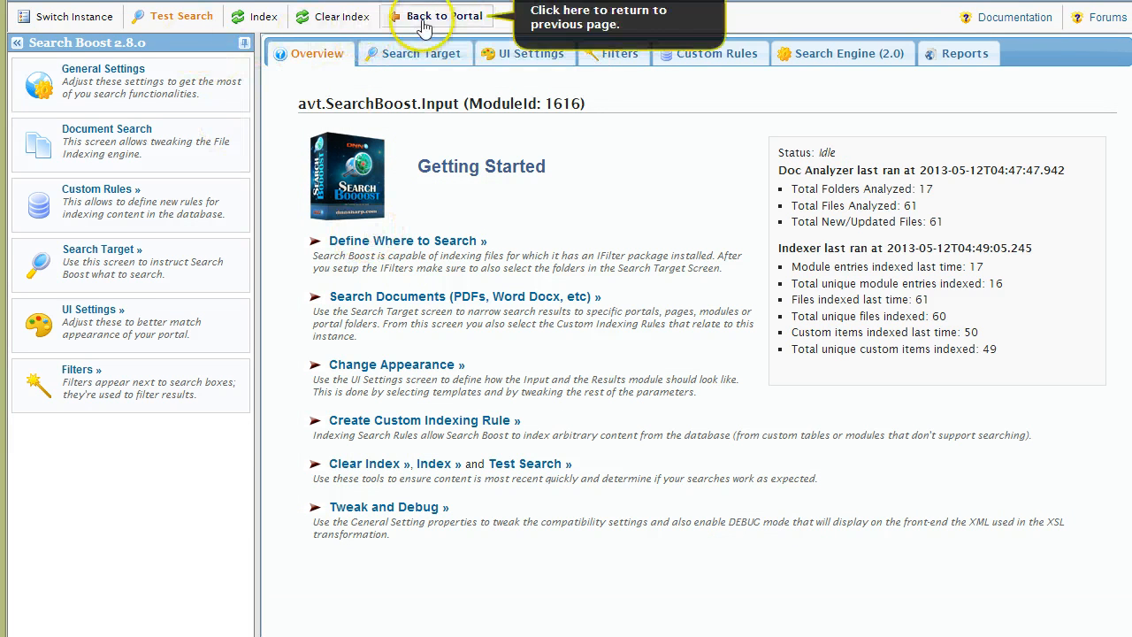
# Return to the portal and search for mydoc12345, showing 'Nice Title for this document'.
pyautogui.click(460, 20)
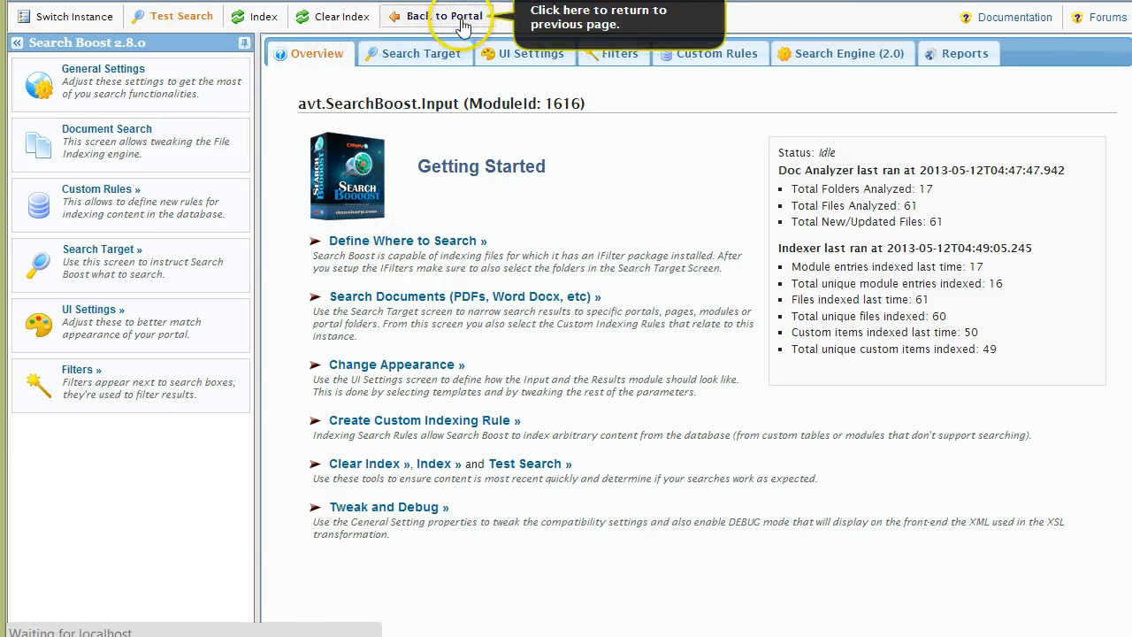
pyautogui.click(460, 16)
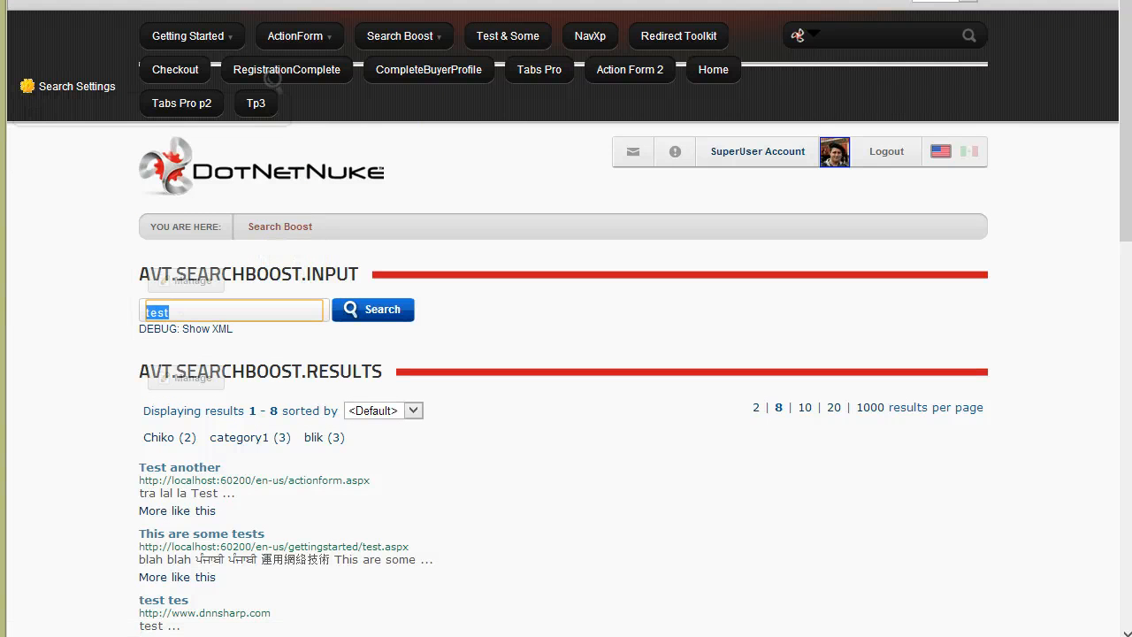
pyautogui.write('mydoc12345')
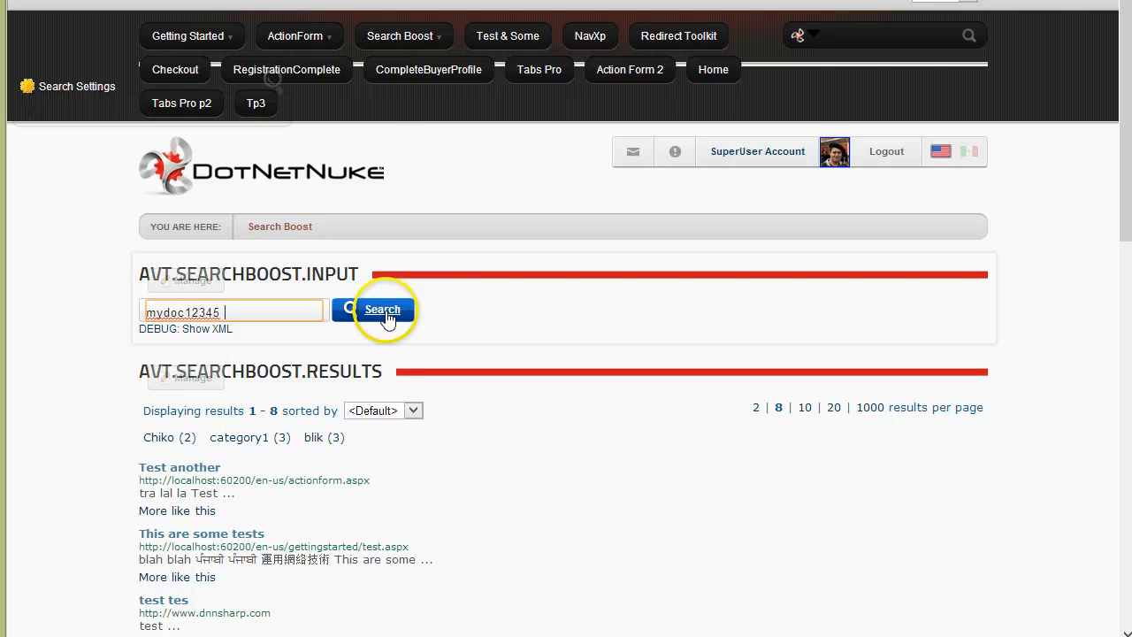
pyautogui.click(382, 309)
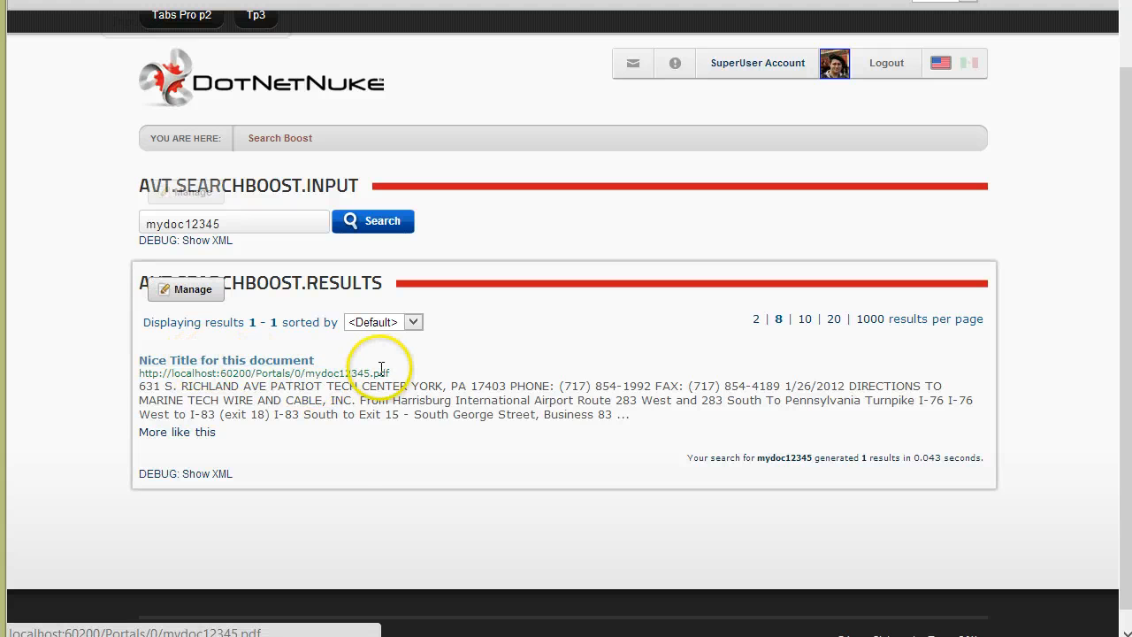
pyautogui.moveTo(523, 569)
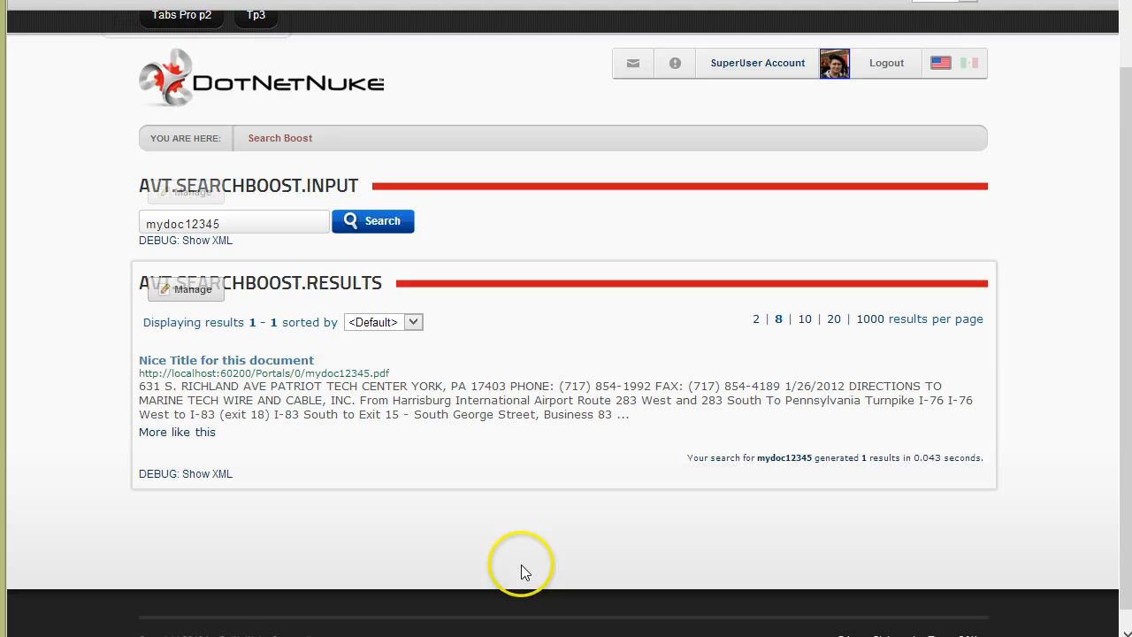
pyautogui.moveTo(179, 290)
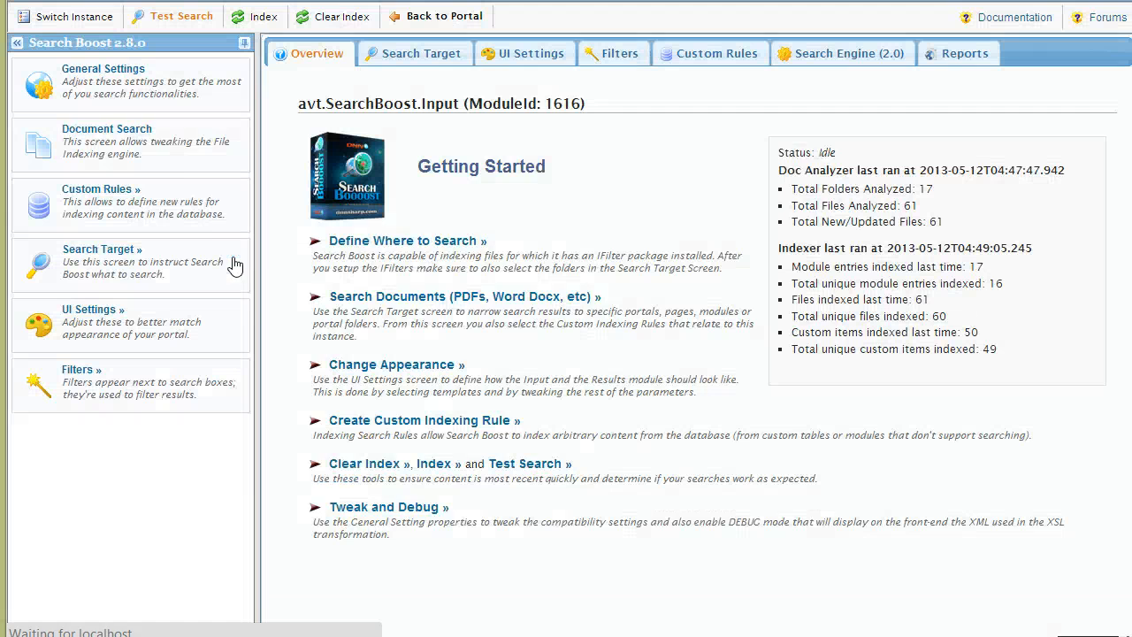
# Save the token-replacement setting in General Settings and return to the portal search results.
pyautogui.click(103, 69)
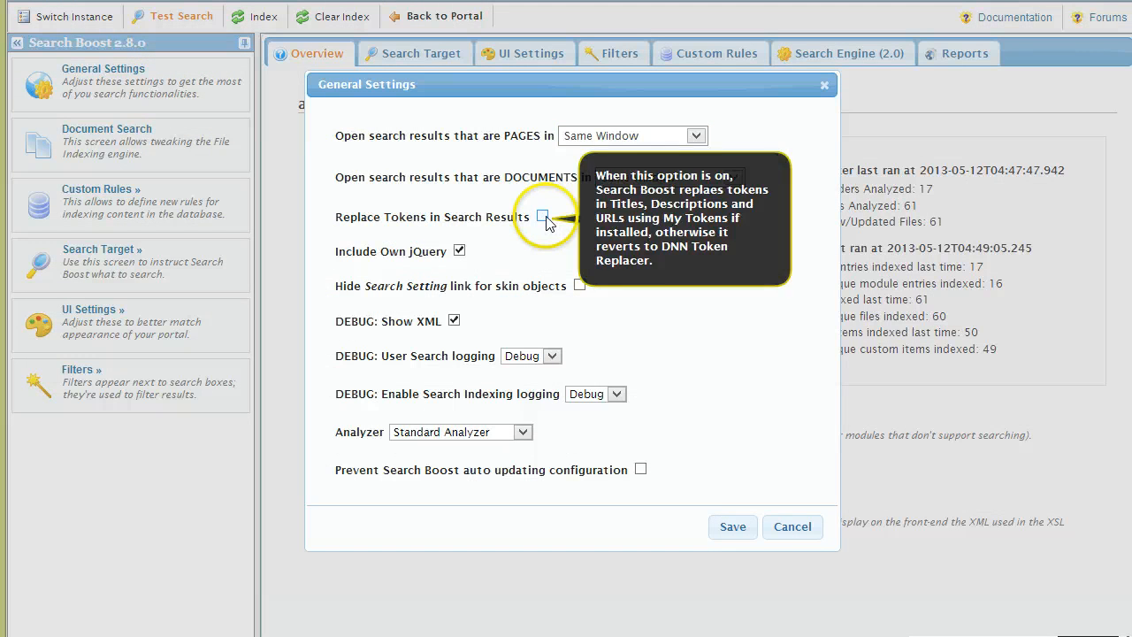
pyautogui.click(733, 528)
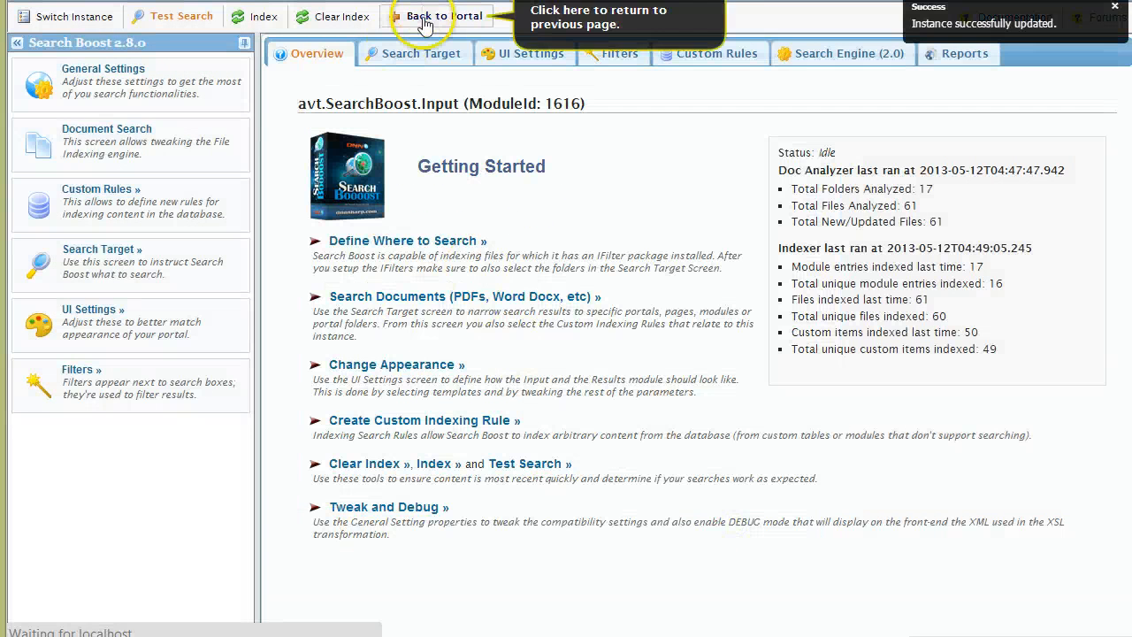
pyautogui.click(439, 16)
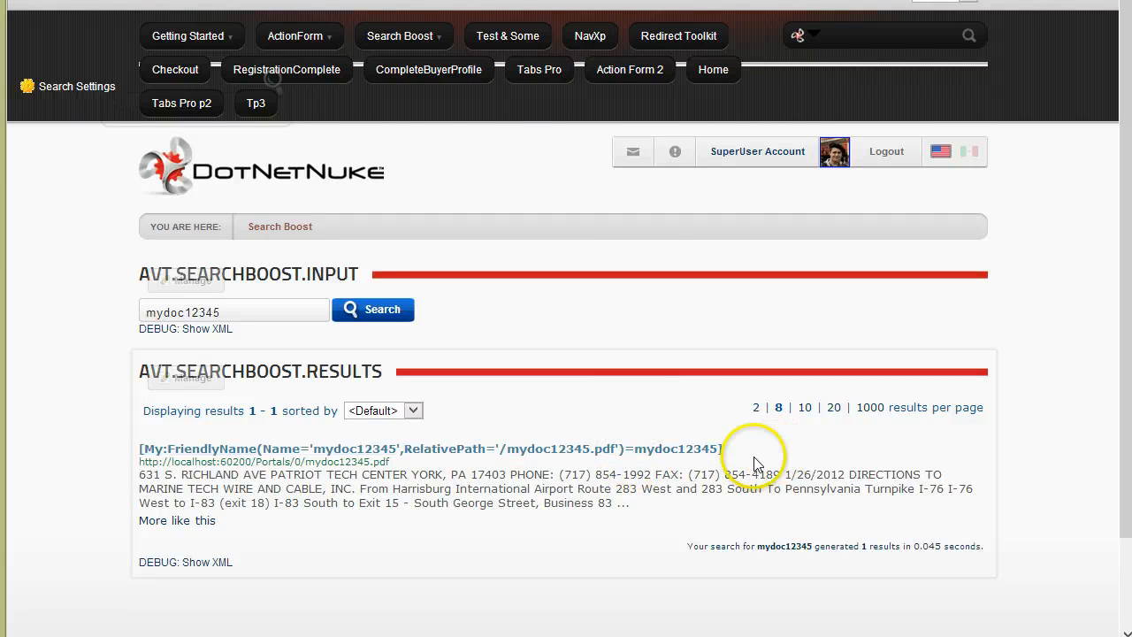
pyautogui.moveTo(793, 508)
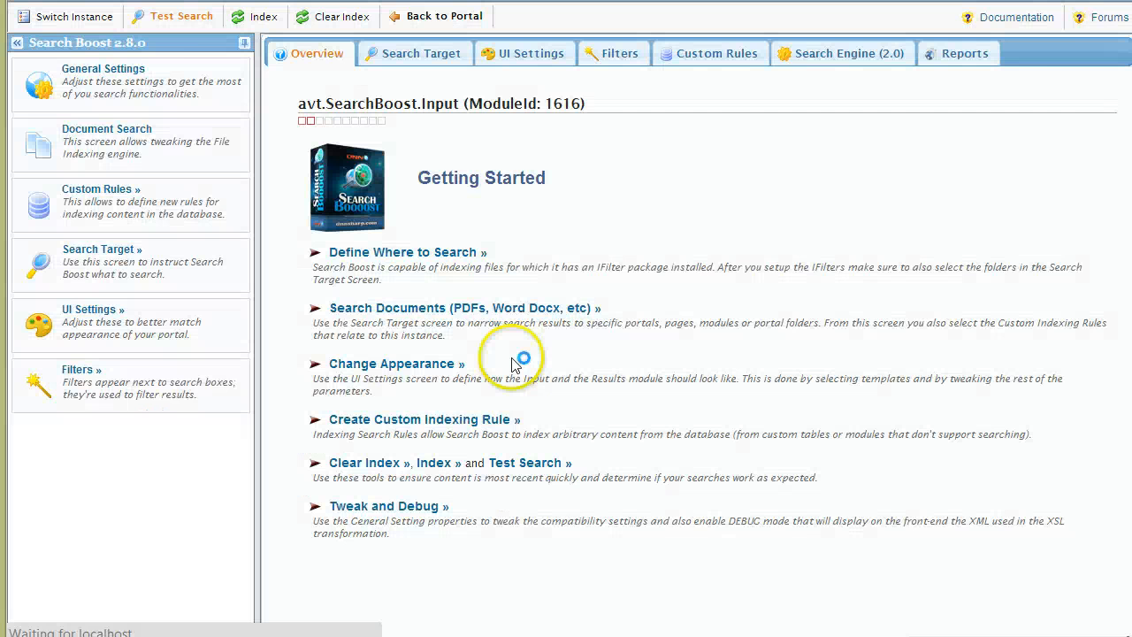
# Append "don't you think?" to the mydoc12345 FriendlyTitle and check the updated result.
pyautogui.click(103, 69)
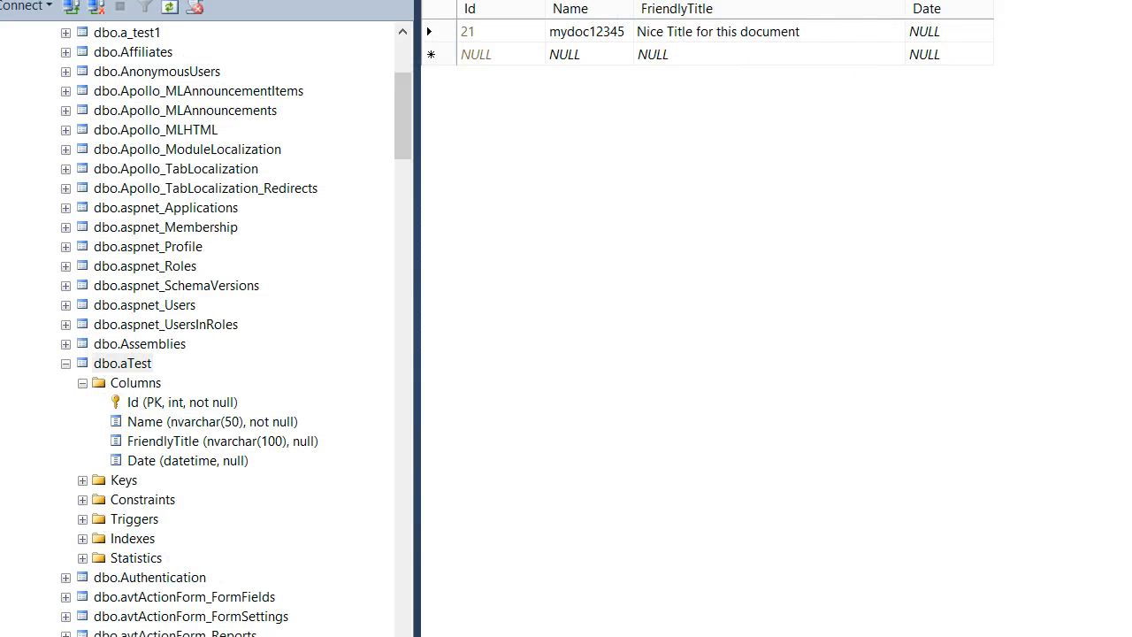
pyautogui.write("don't y")
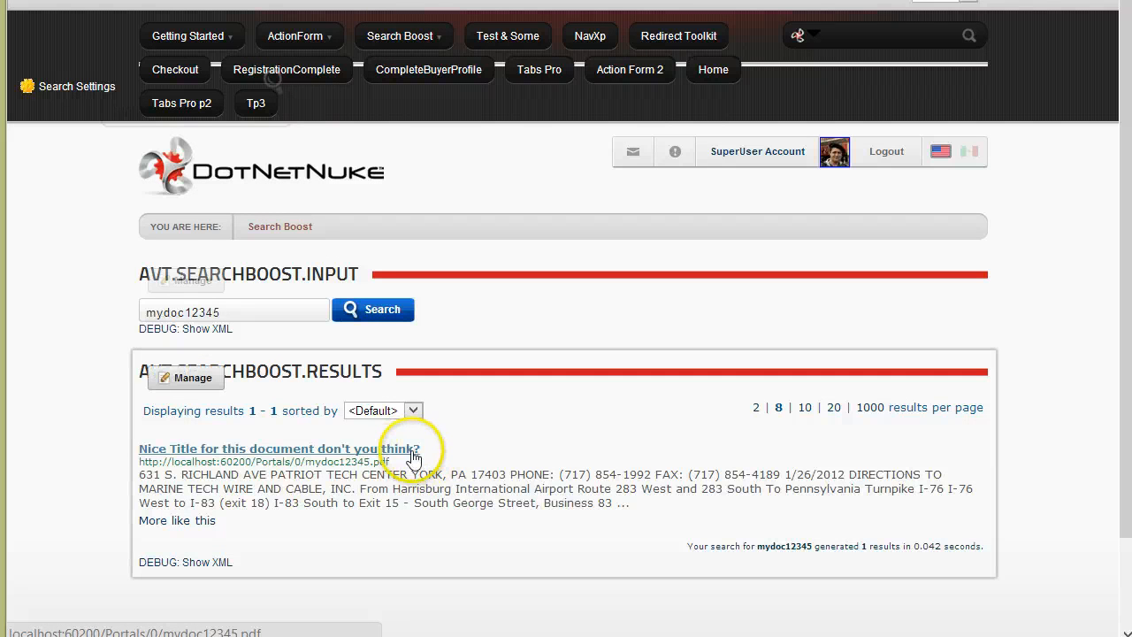
pyautogui.scroll(-3)
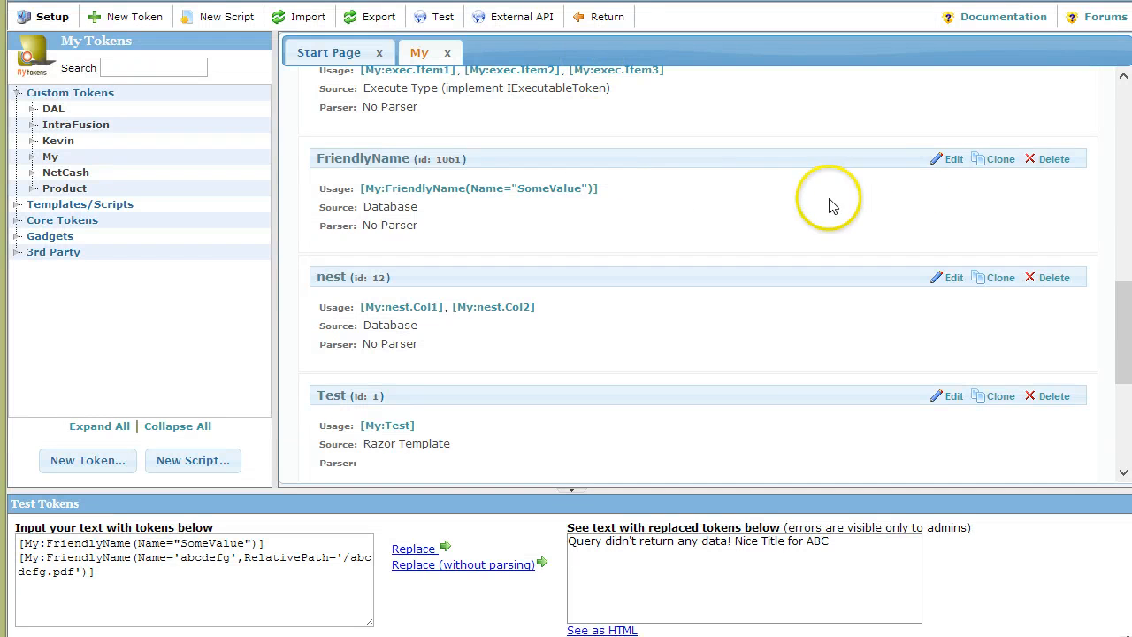
# Edit the FriendlyName token to view its Name, Database source and Cache Time.
pyautogui.click(948, 159)
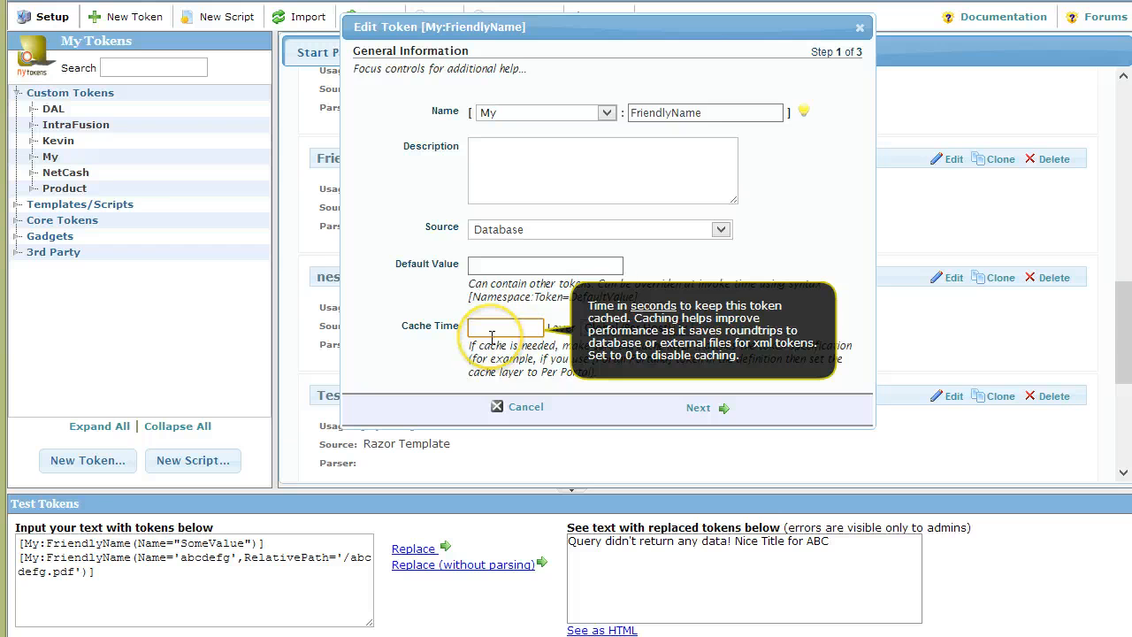
pyautogui.moveTo(716, 131)
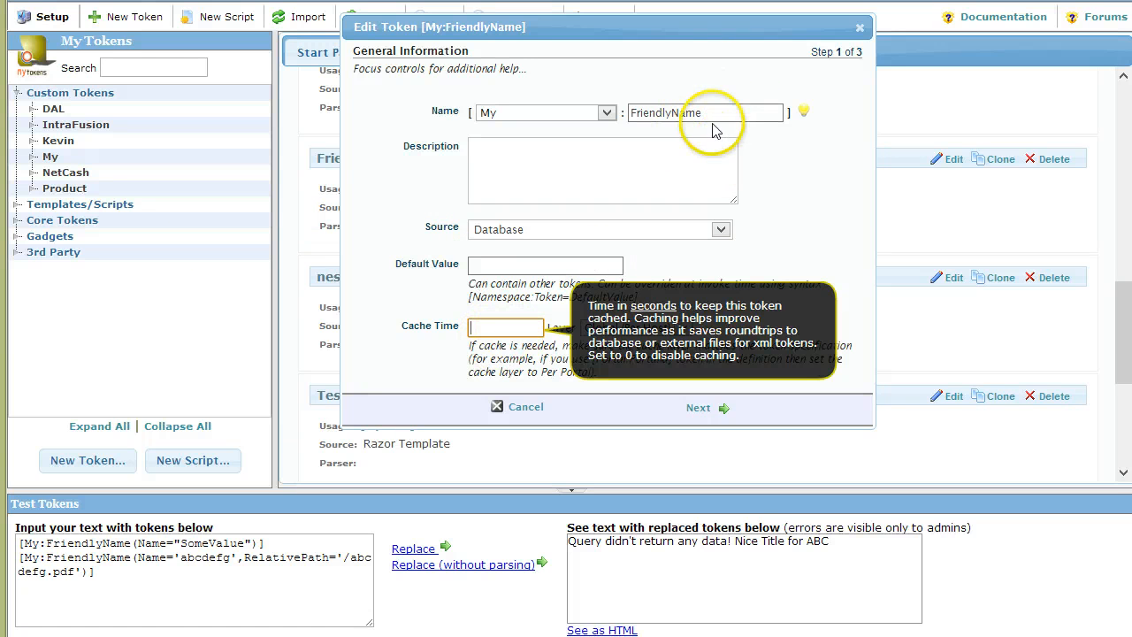
pyautogui.moveTo(846, 117)
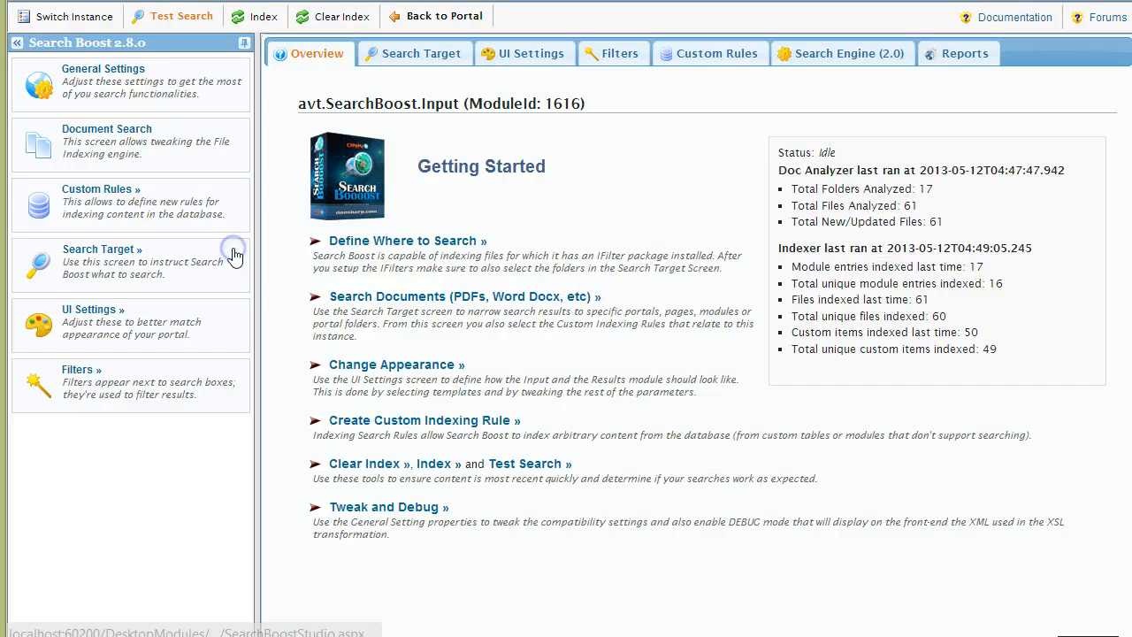
# Confirm in SSMS that mydoc12345 stores the title 'Nice Title for this document don't you think?'.
pyautogui.click(102, 74)
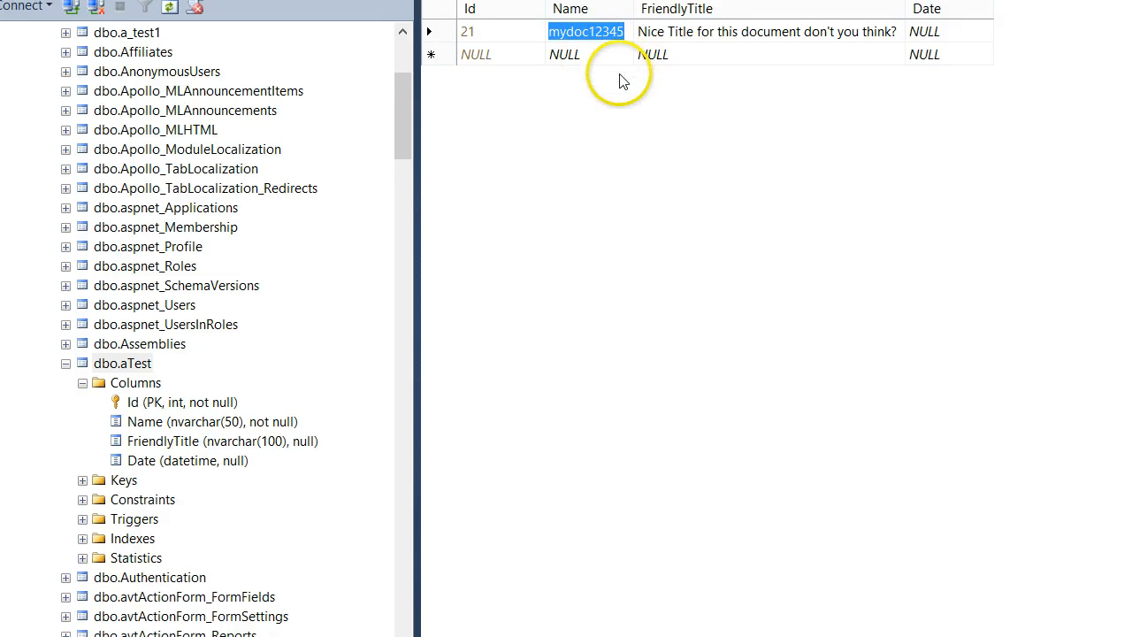
pyautogui.moveTo(593, 164)
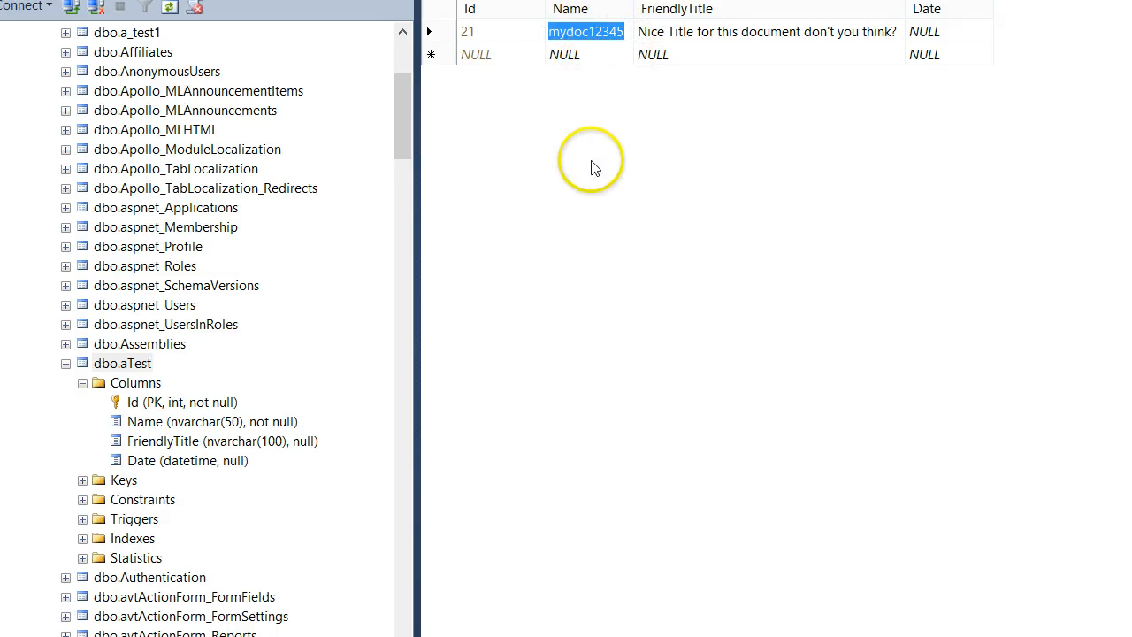
pyautogui.moveTo(523, 308)
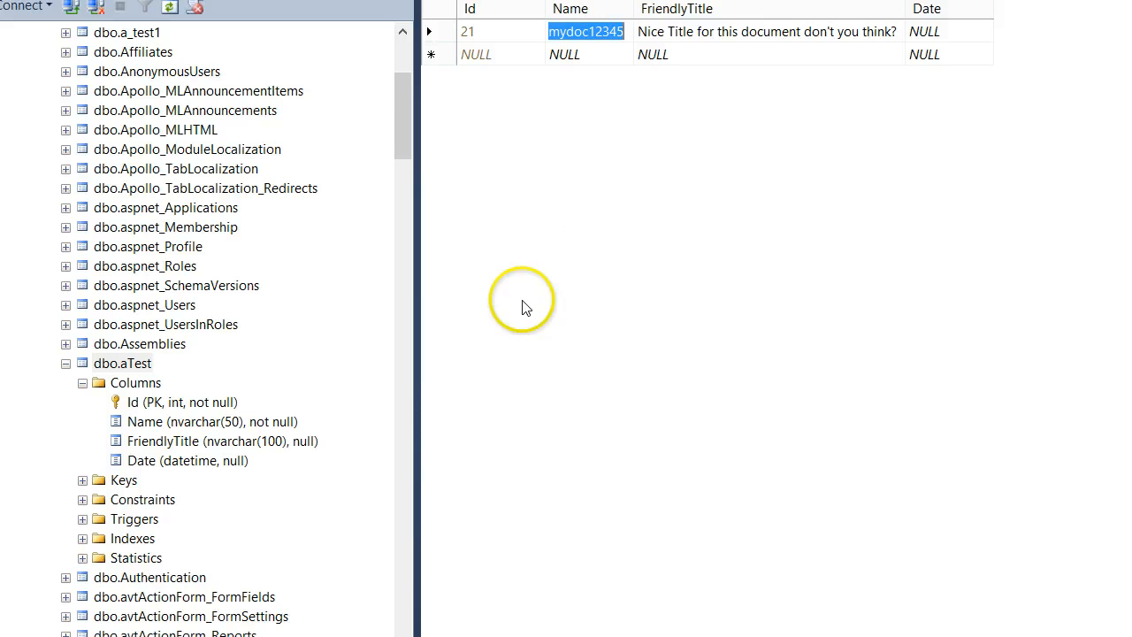
pyautogui.moveTo(563, 286)
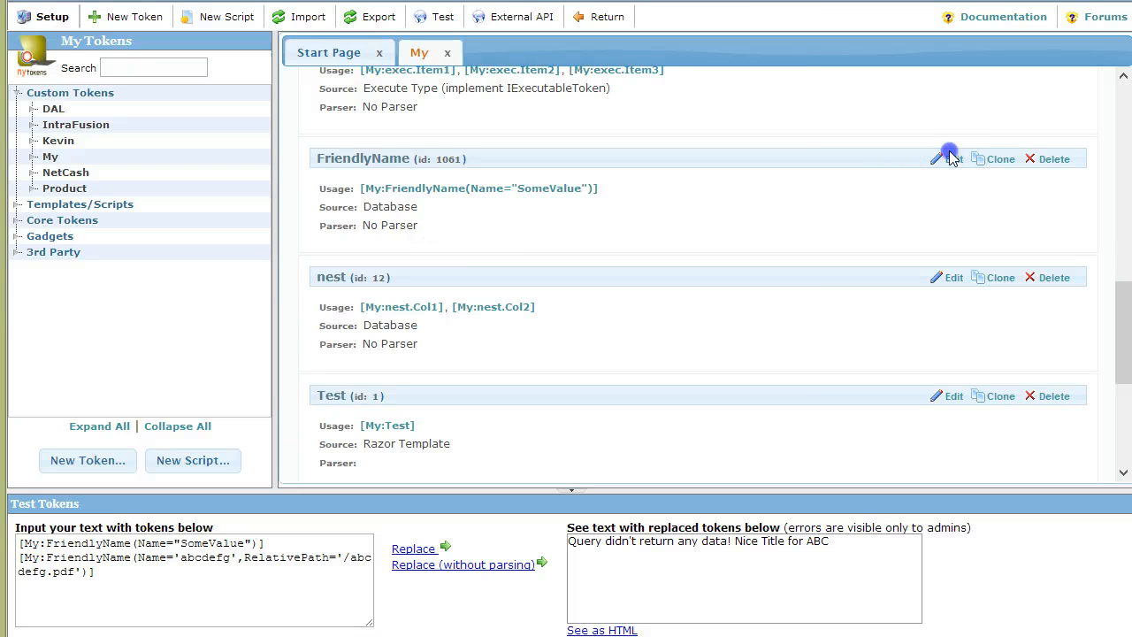
# Edit the FriendlyName token query to filter on TknParams:RelativePath instead of Name.
pyautogui.click(945, 159)
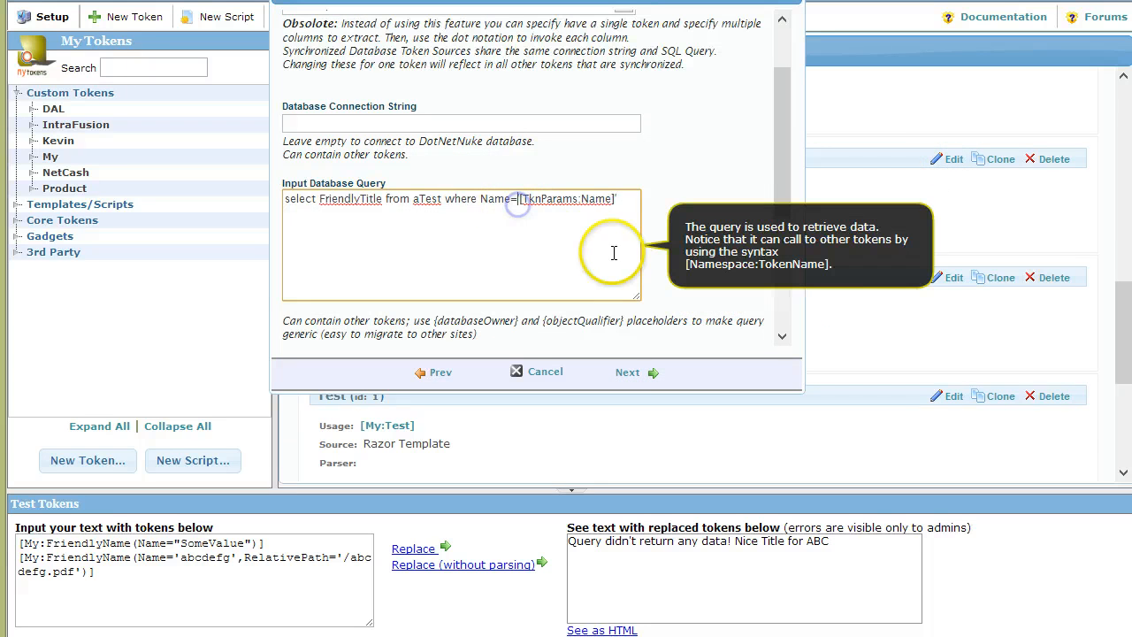
pyautogui.doubleClick(566, 198)
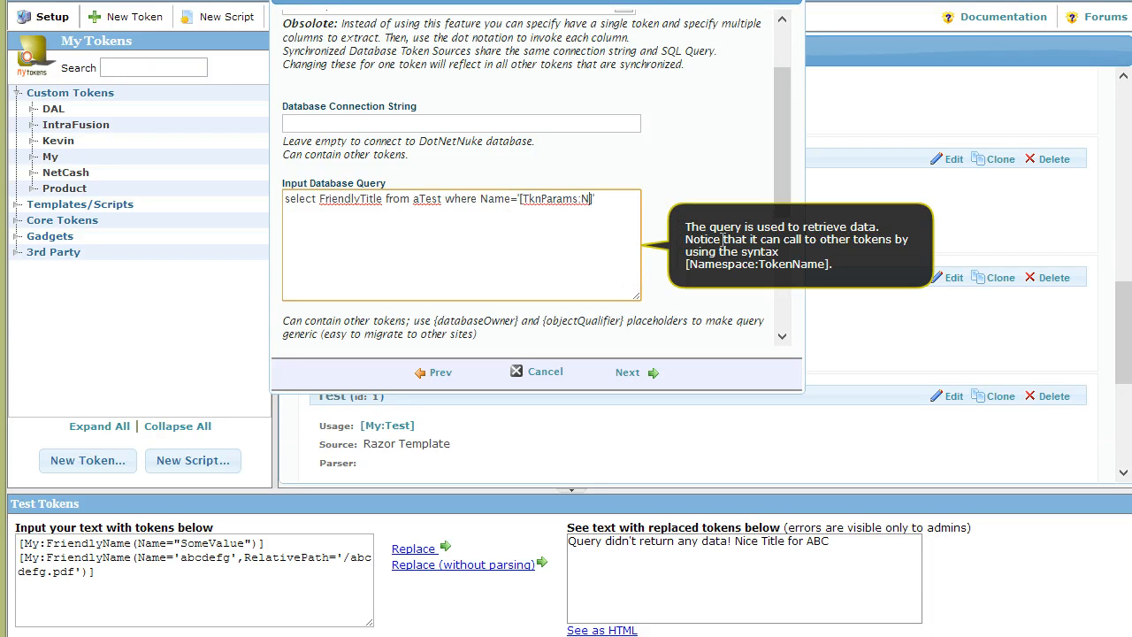
pyautogui.write('RelativePath')
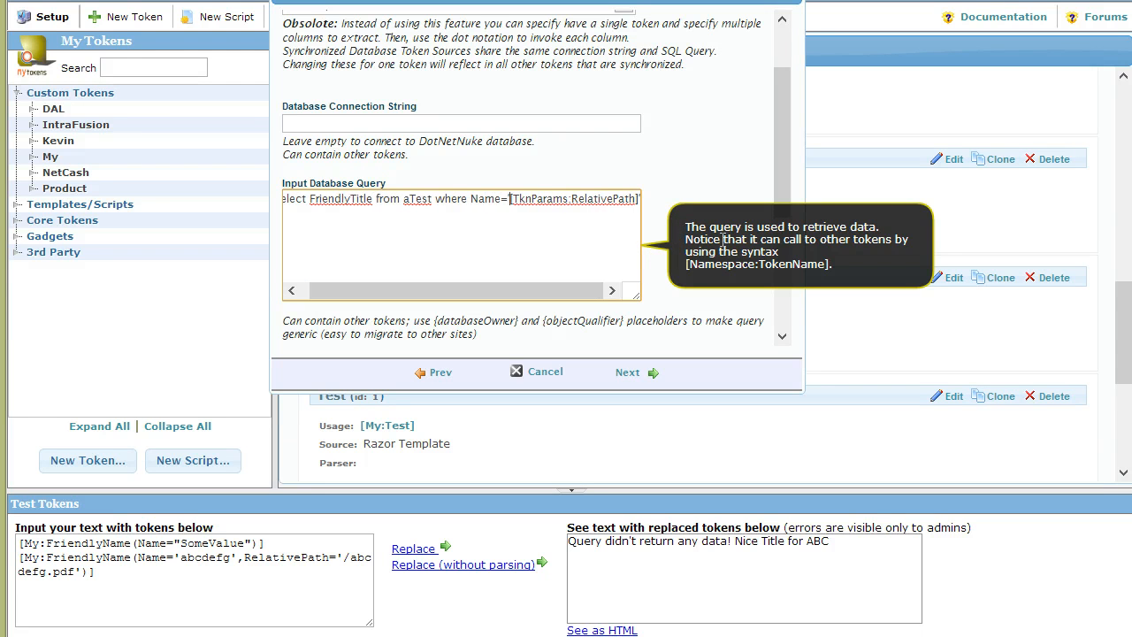
pyautogui.write('sb')
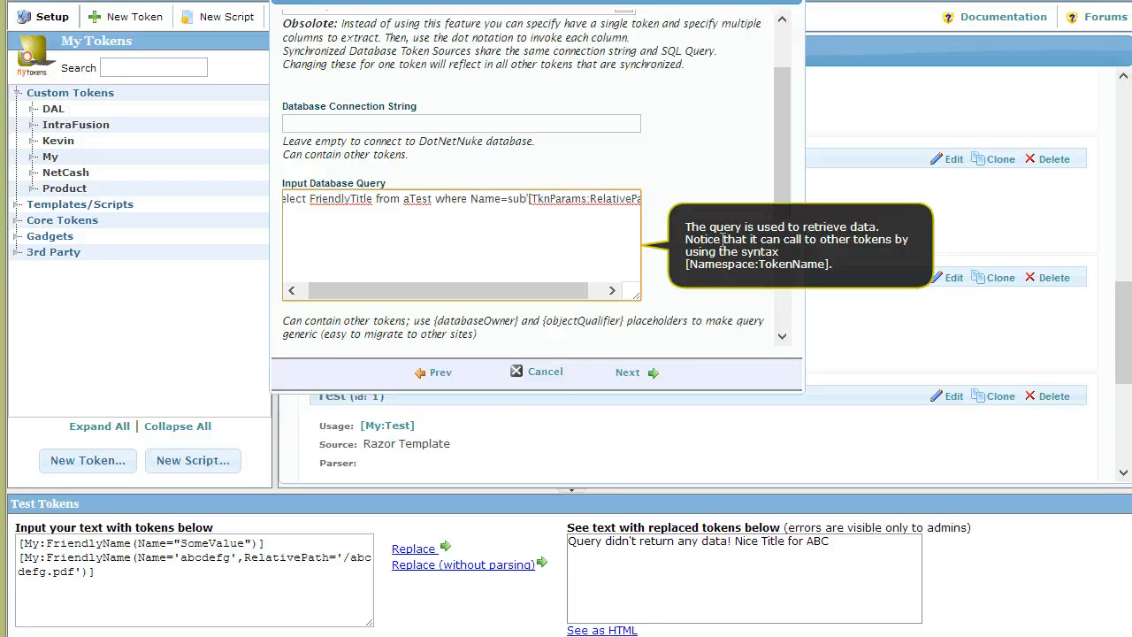
pyautogui.click(536, 371)
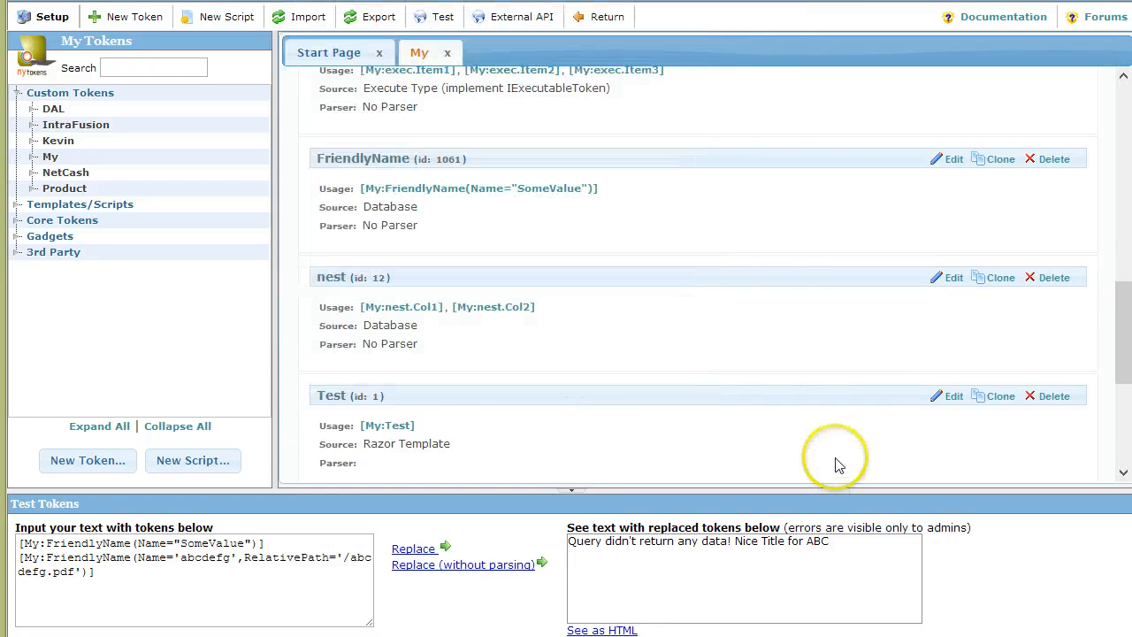